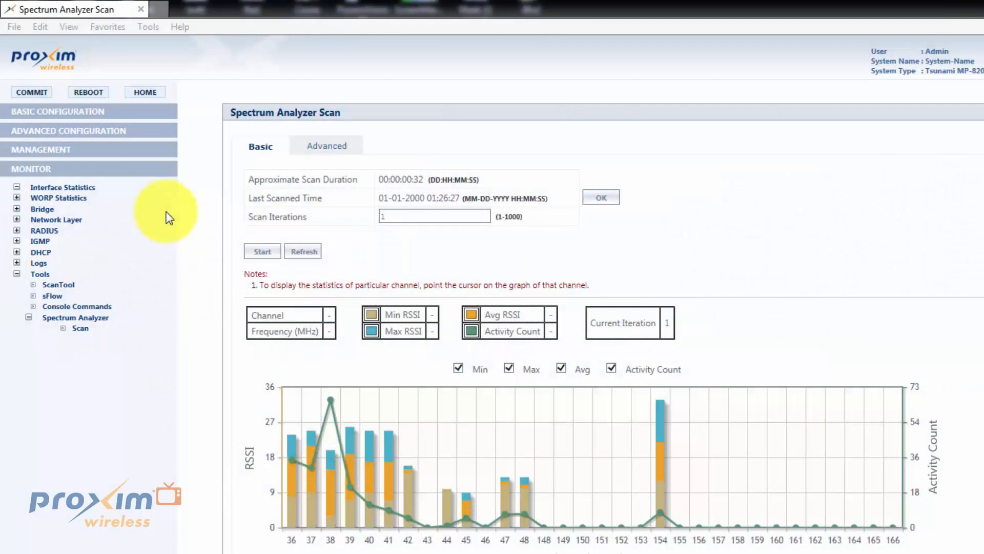
{"action": "mouse_move", "coordinate": [204, 214]}
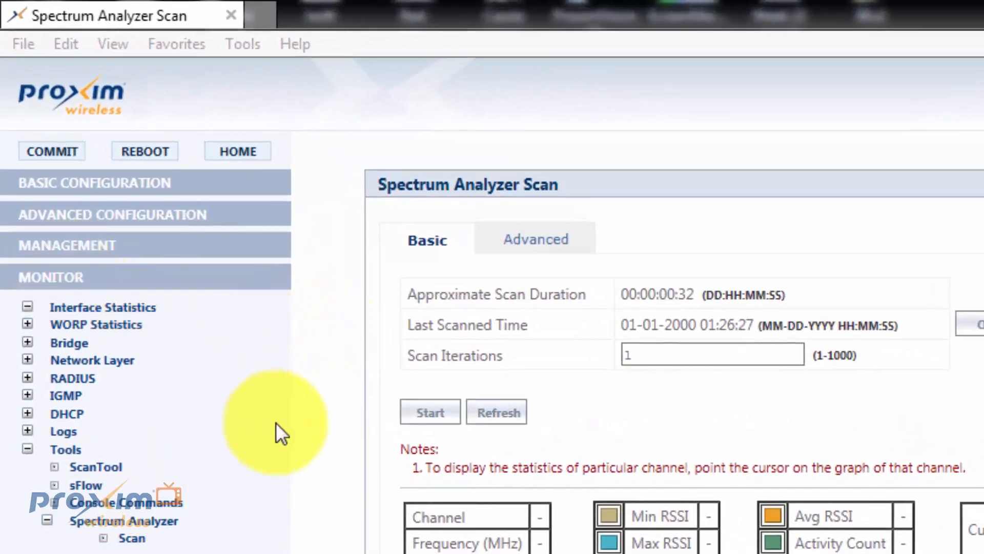
{"action": "mouse_move", "coordinate": [133, 538]}
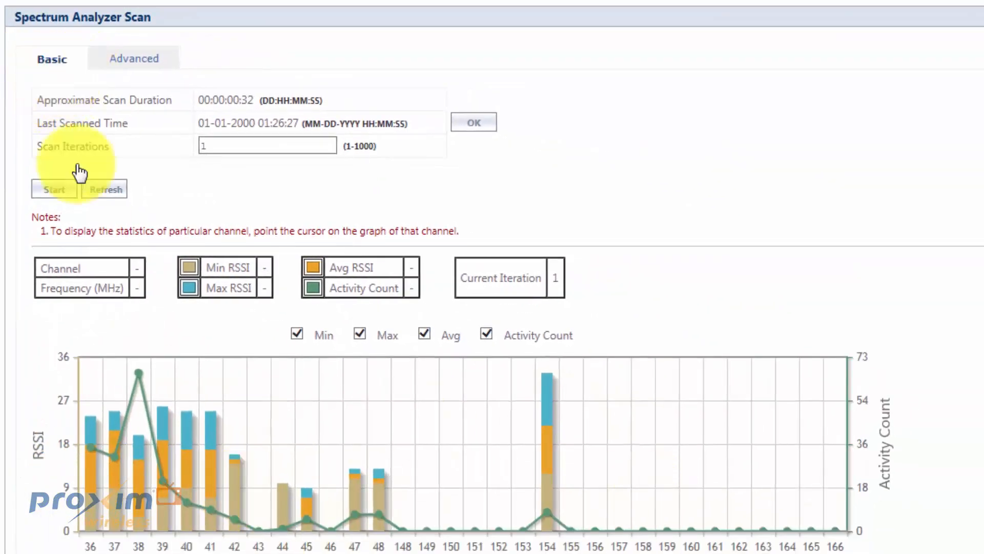
{"action": "mouse_move", "coordinate": [11, 100]}
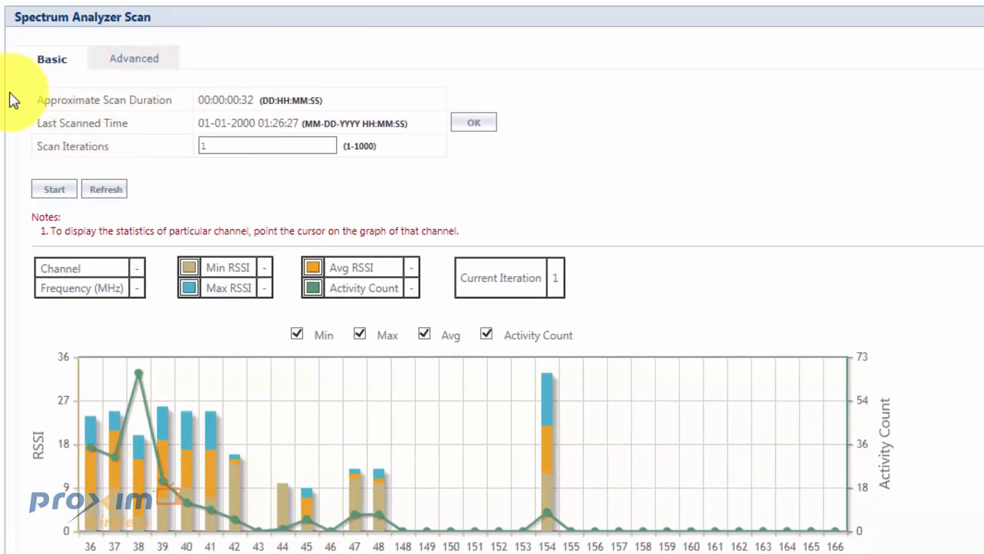
{"action": "mouse_move", "coordinate": [93, 283]}
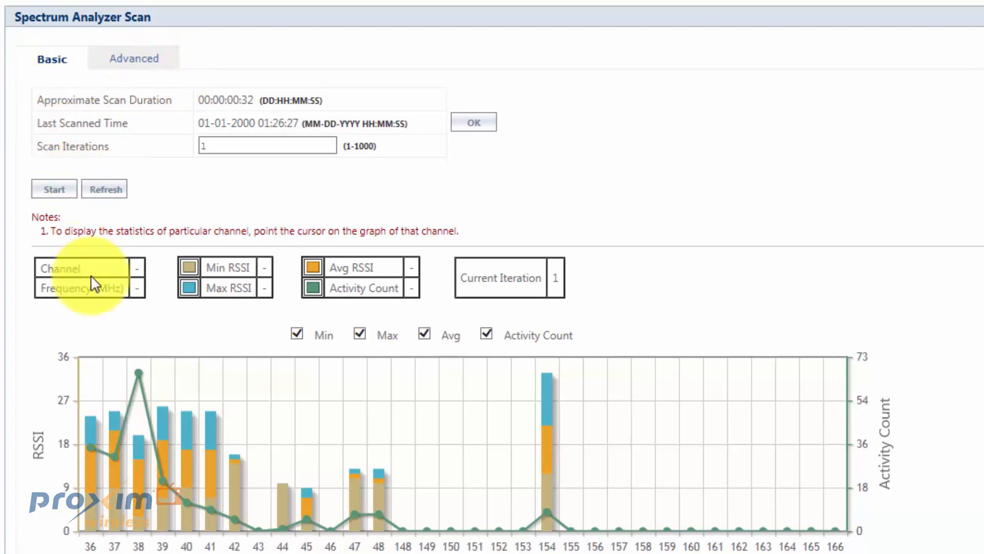
{"action": "mouse_move", "coordinate": [169, 540]}
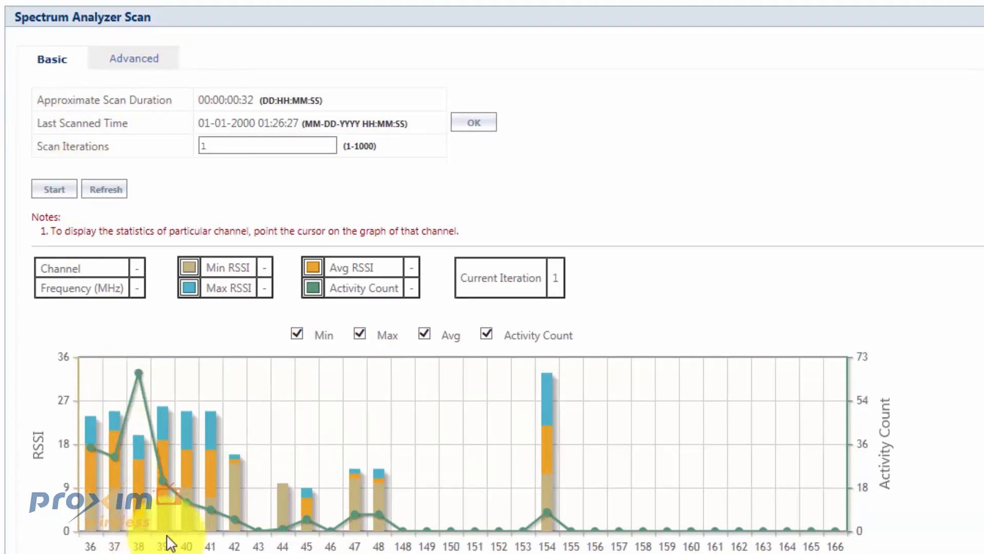
{"action": "mouse_move", "coordinate": [160, 420]}
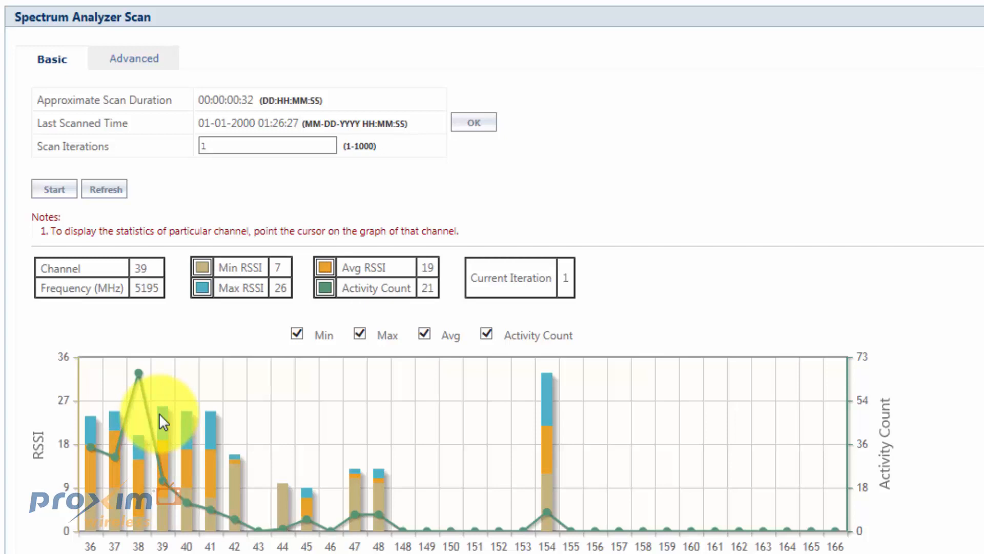
{"action": "mouse_move", "coordinate": [222, 452]}
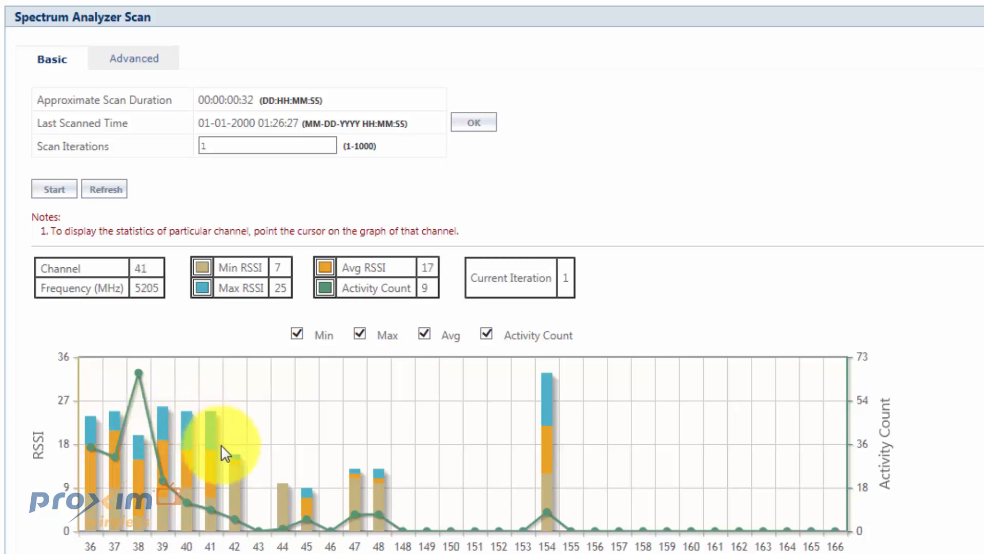
{"action": "mouse_move", "coordinate": [89, 480]}
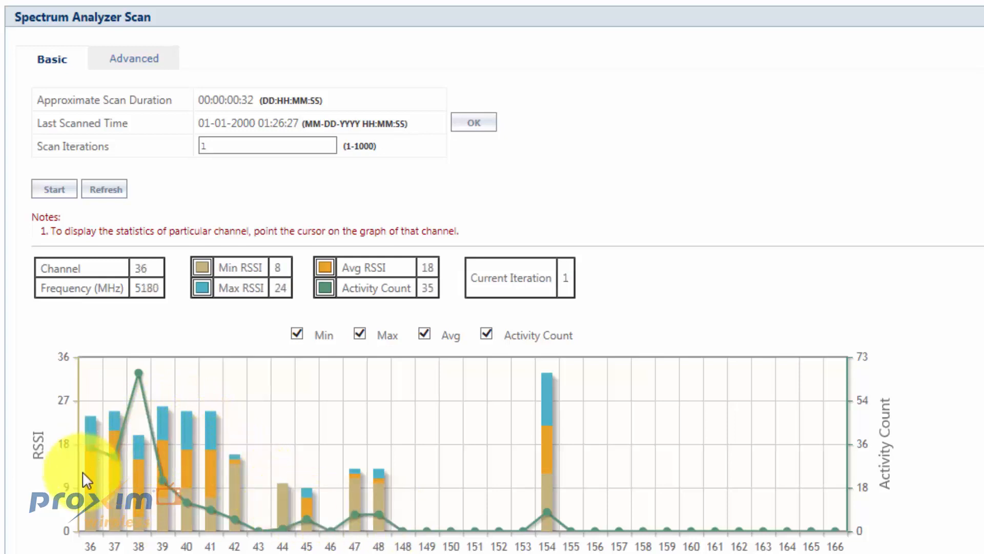
{"action": "mouse_move", "coordinate": [165, 522]}
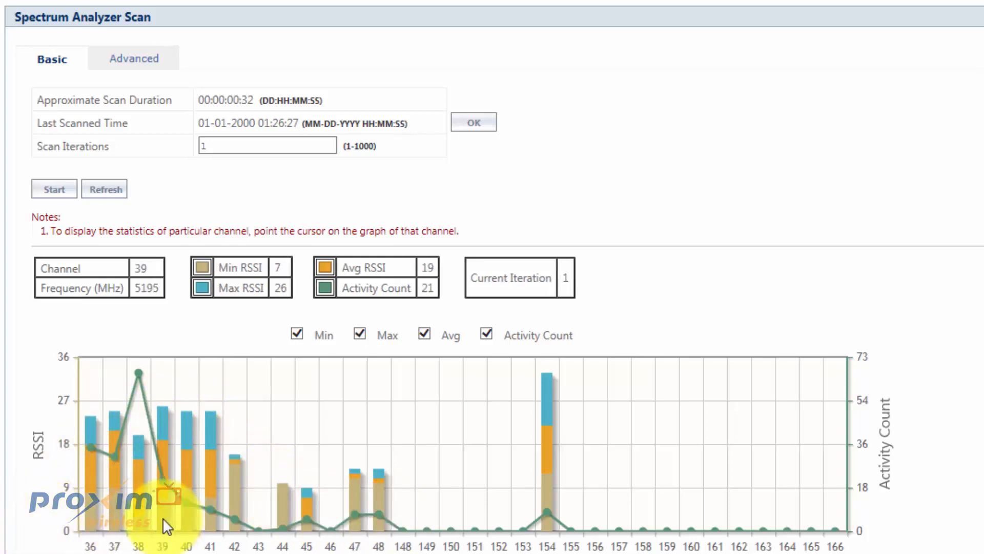
{"action": "mouse_move", "coordinate": [220, 509]}
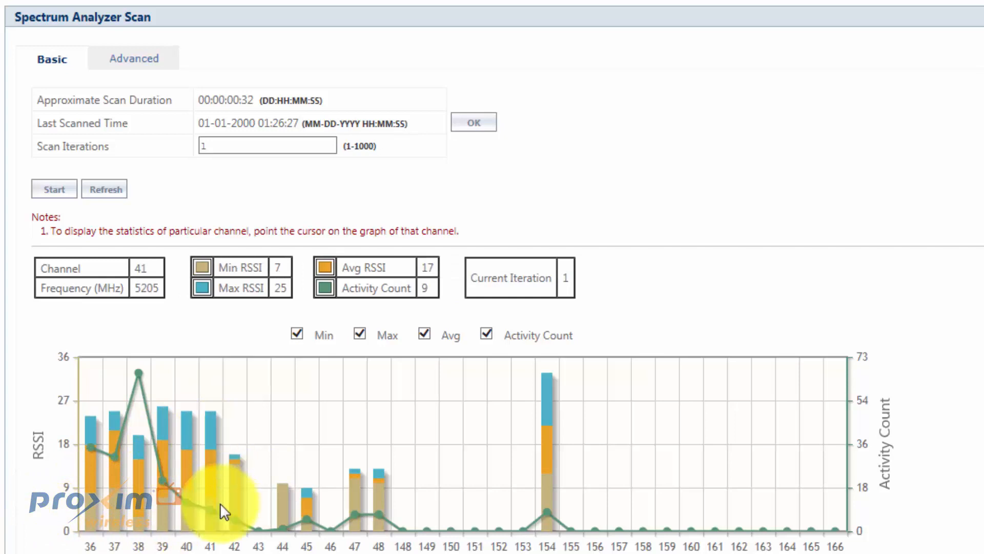
{"action": "mouse_move", "coordinate": [198, 440]}
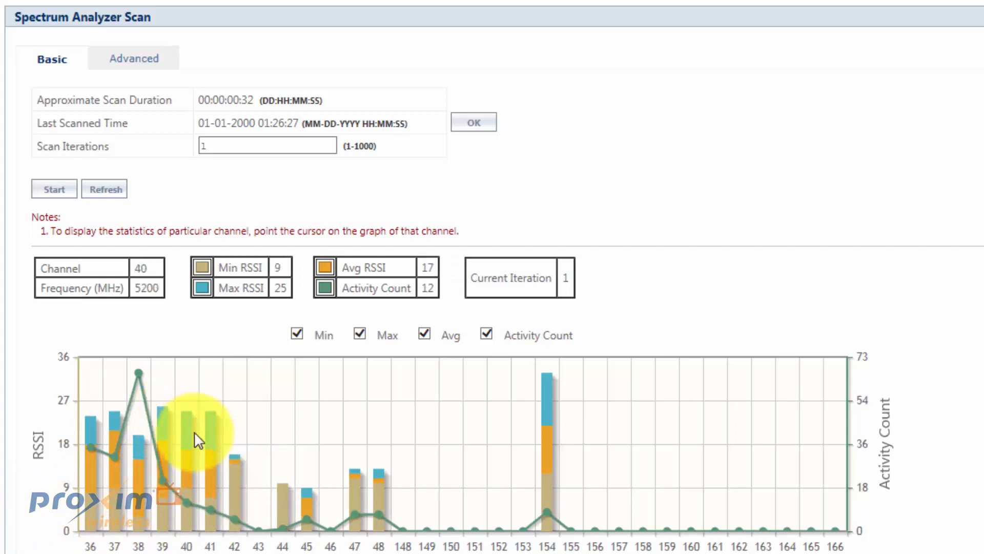
{"action": "mouse_move", "coordinate": [136, 509]}
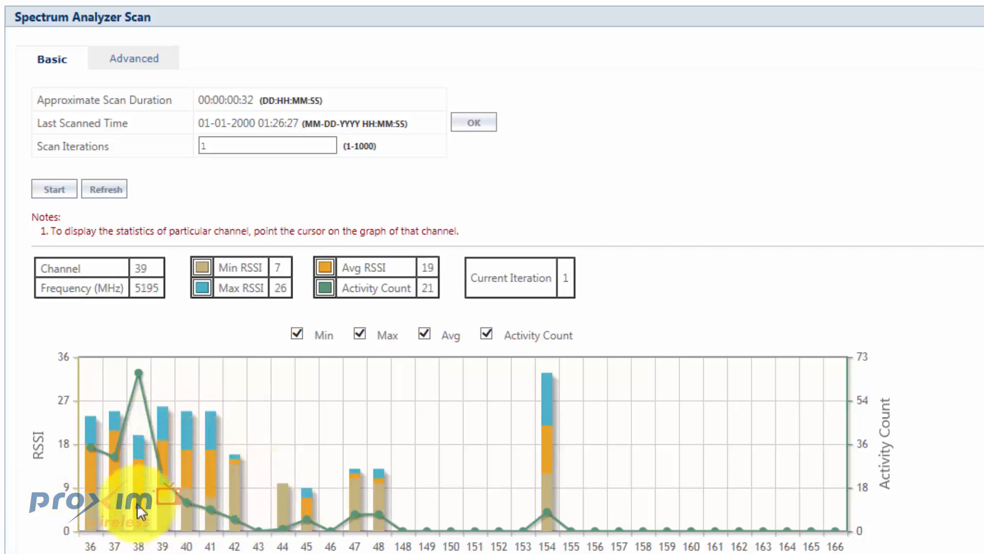
{"action": "mouse_move", "coordinate": [278, 419]}
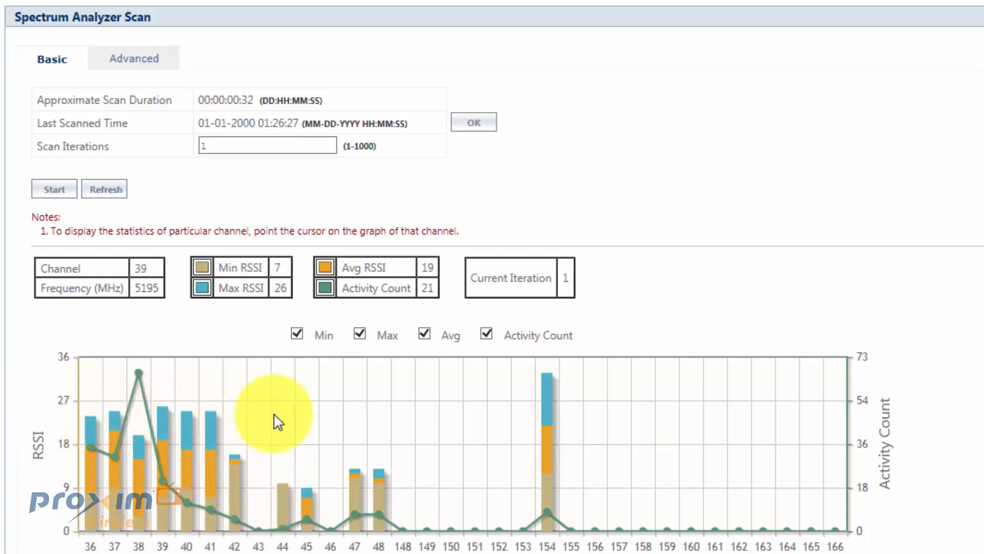
{"action": "mouse_move", "coordinate": [101, 407]}
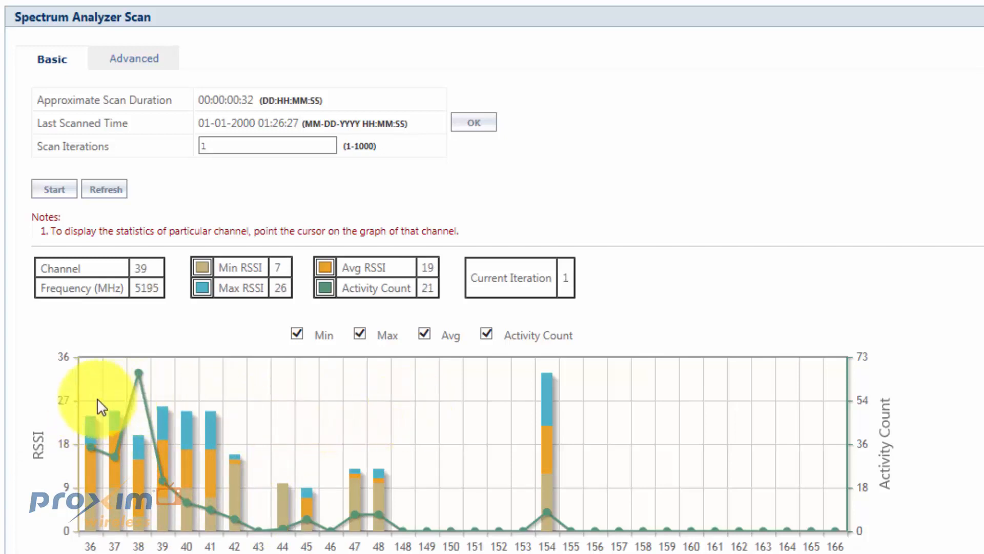
{"action": "mouse_move", "coordinate": [339, 410]}
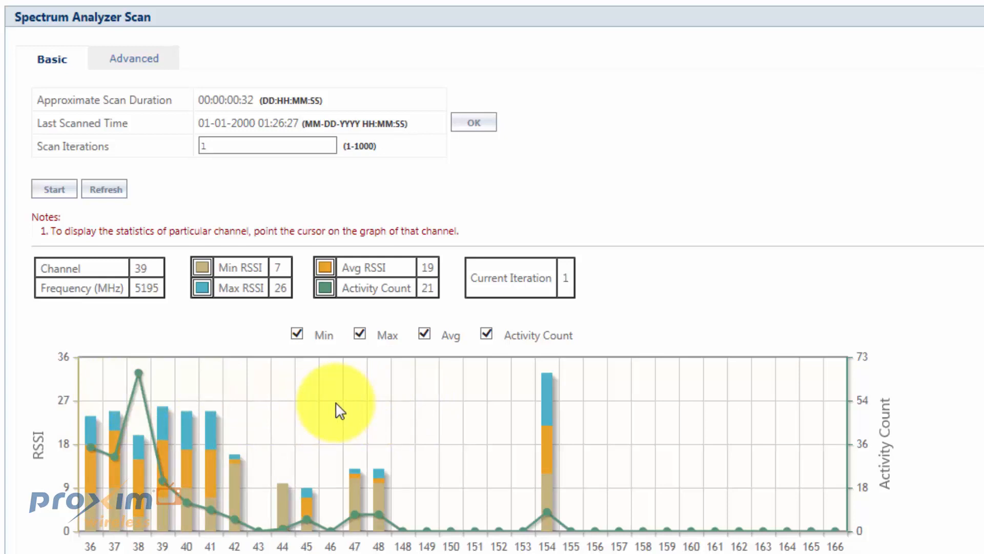
{"action": "mouse_move", "coordinate": [100, 490]}
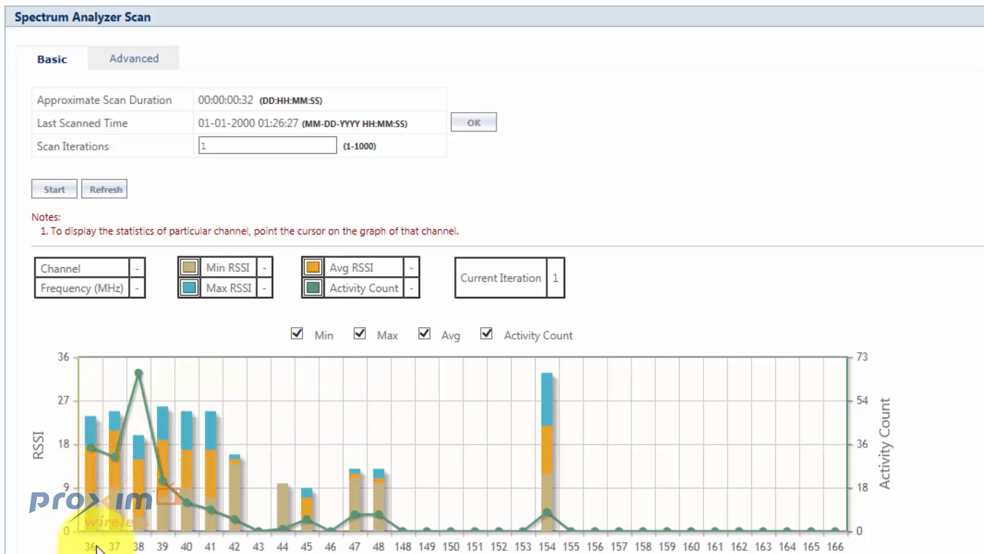
{"action": "mouse_move", "coordinate": [213, 518]}
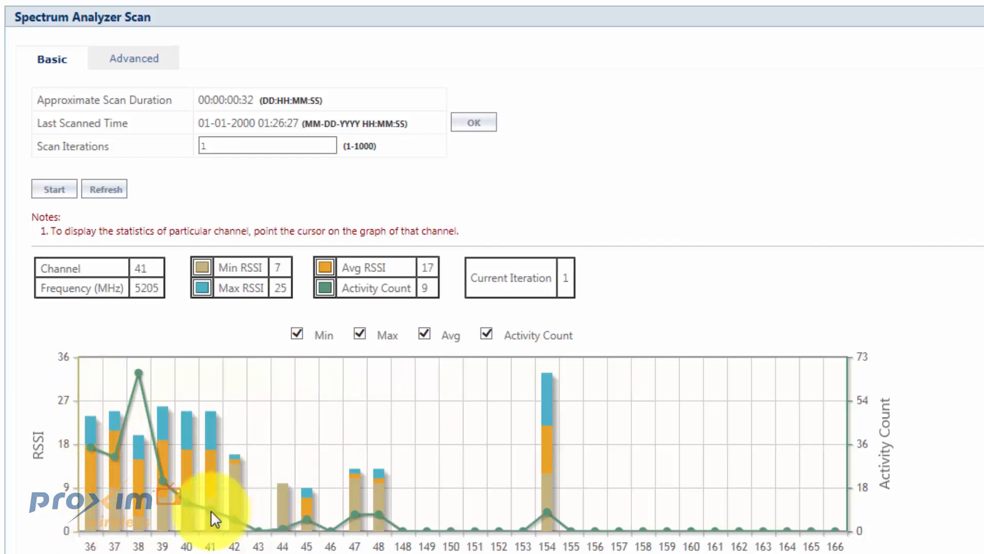
{"action": "mouse_move", "coordinate": [558, 533]}
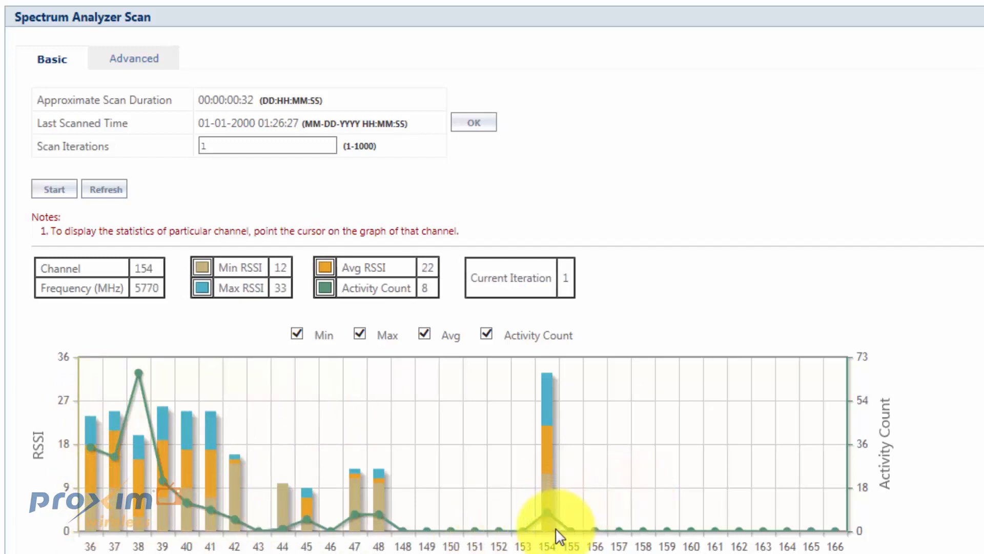
{"action": "mouse_move", "coordinate": [217, 501]}
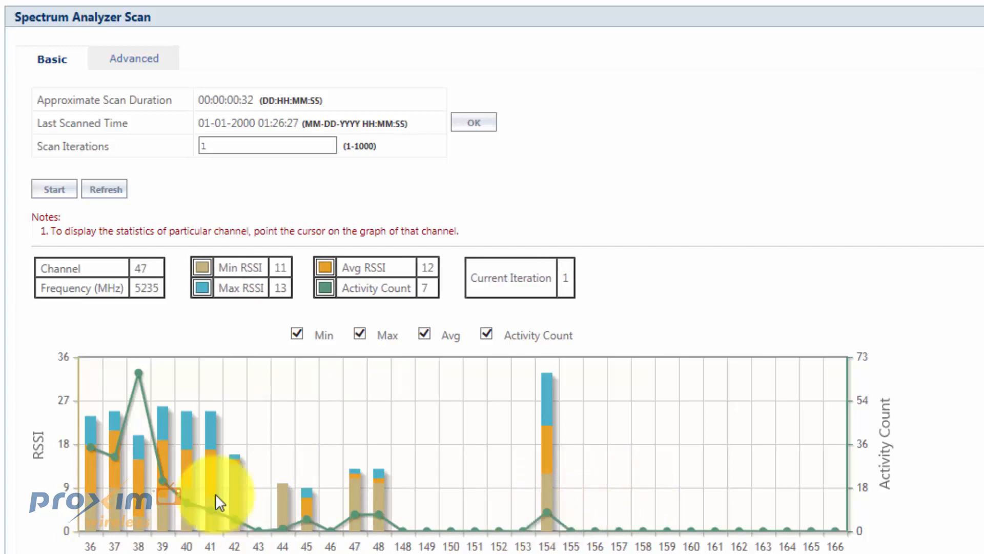
{"action": "mouse_move", "coordinate": [136, 515]}
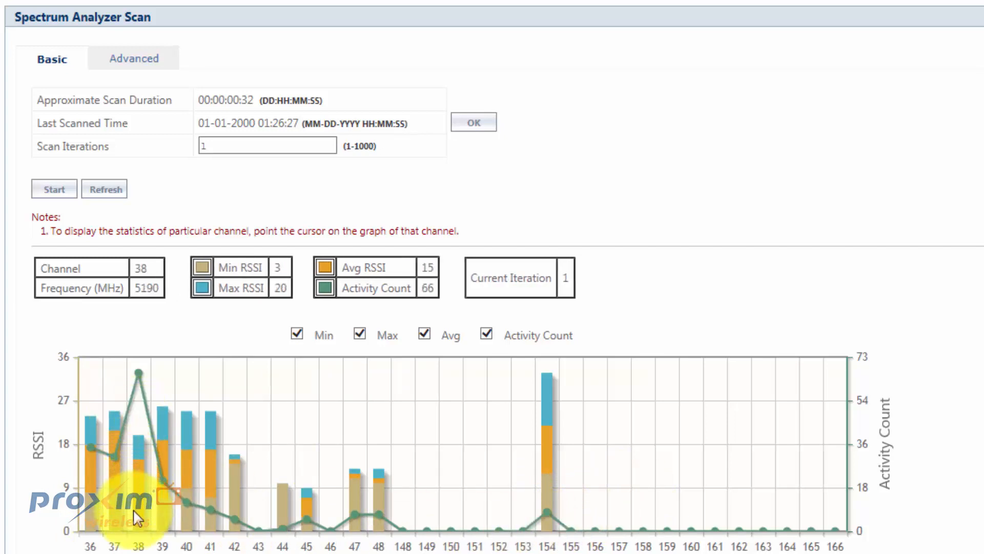
{"action": "mouse_move", "coordinate": [216, 538]}
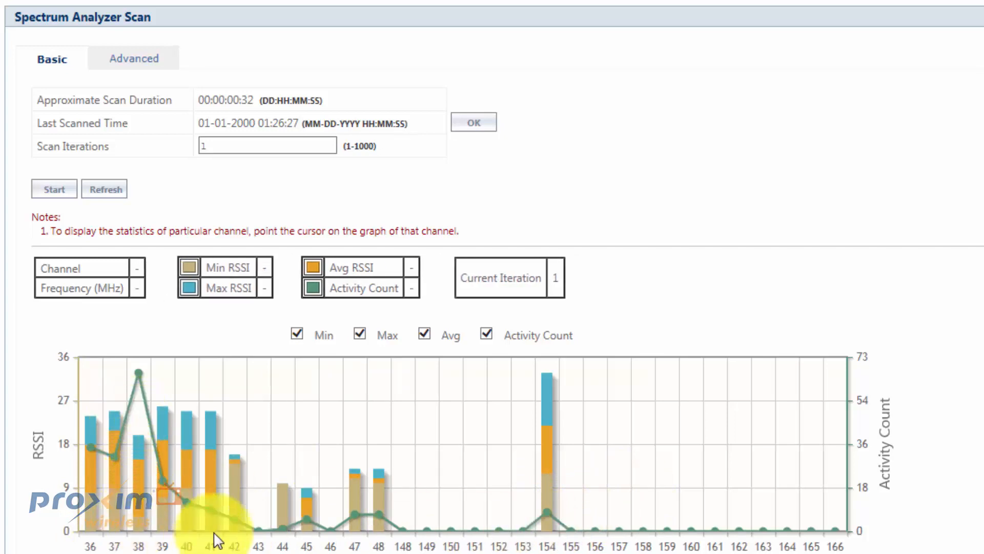
{"action": "mouse_move", "coordinate": [112, 401]}
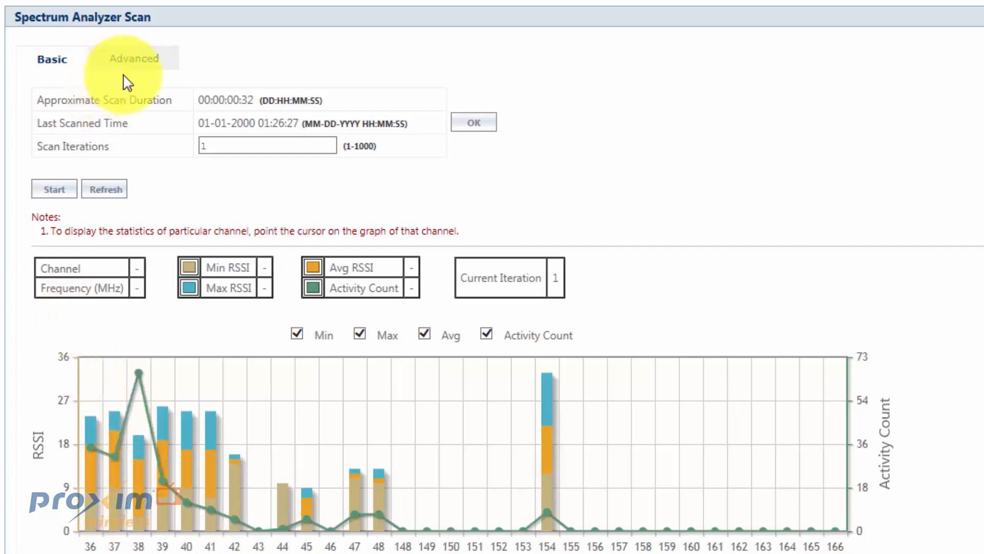
Review the Advanced detected-radios table at 20 MHz scan bandwidth, then return to the Basic RSSI chart
{"action": "left_click", "coordinate": [134, 59]}
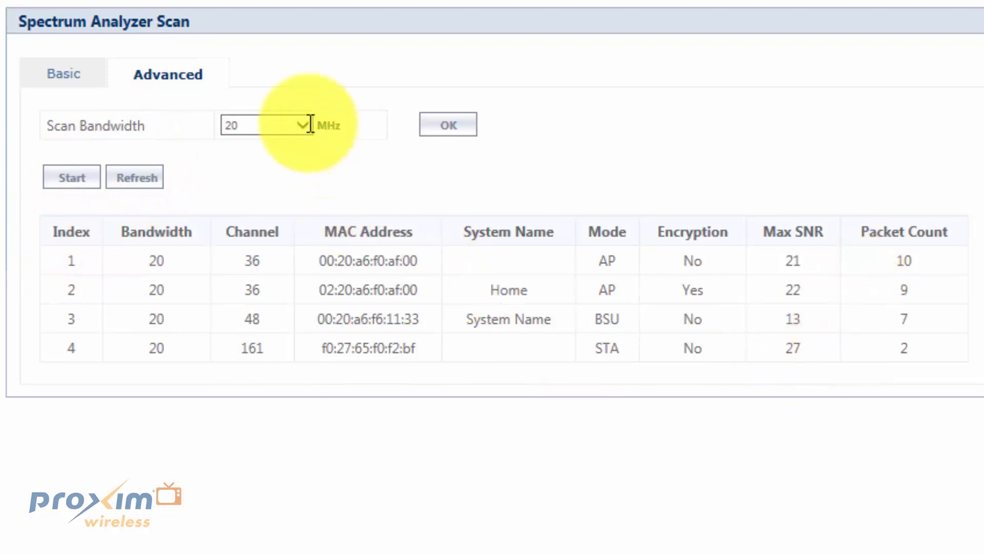
{"action": "left_click", "coordinate": [295, 125]}
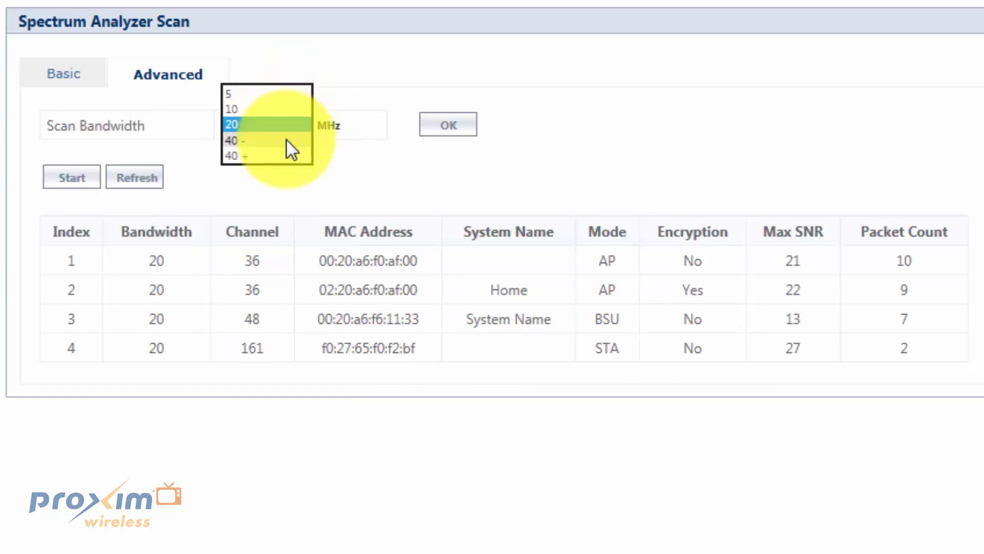
{"action": "left_click", "coordinate": [232, 124]}
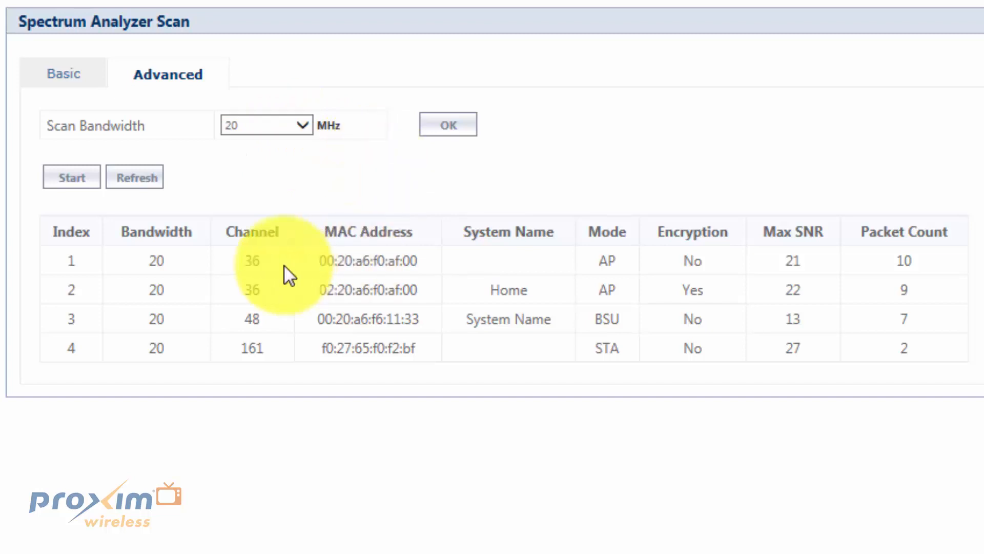
{"action": "mouse_move", "coordinate": [370, 266]}
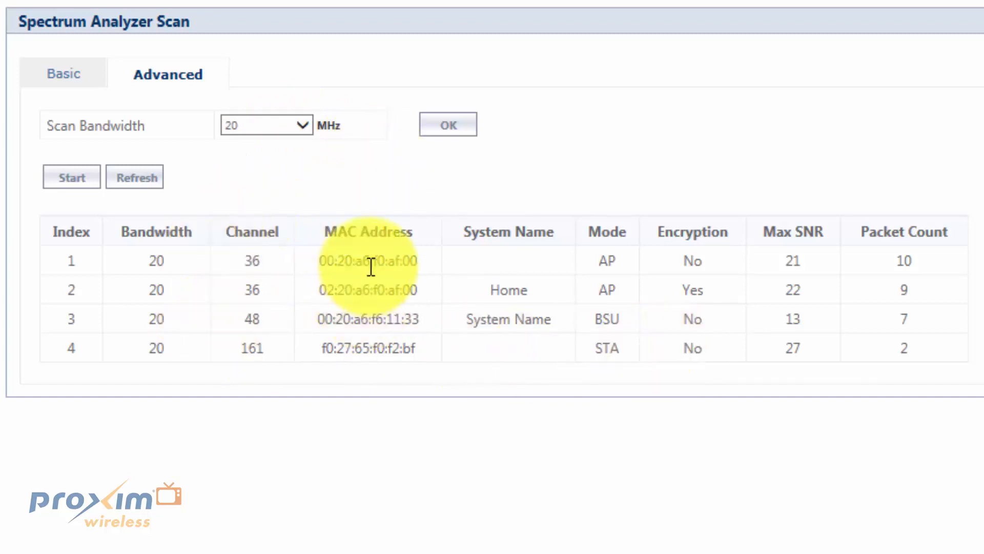
{"action": "mouse_move", "coordinate": [226, 367]}
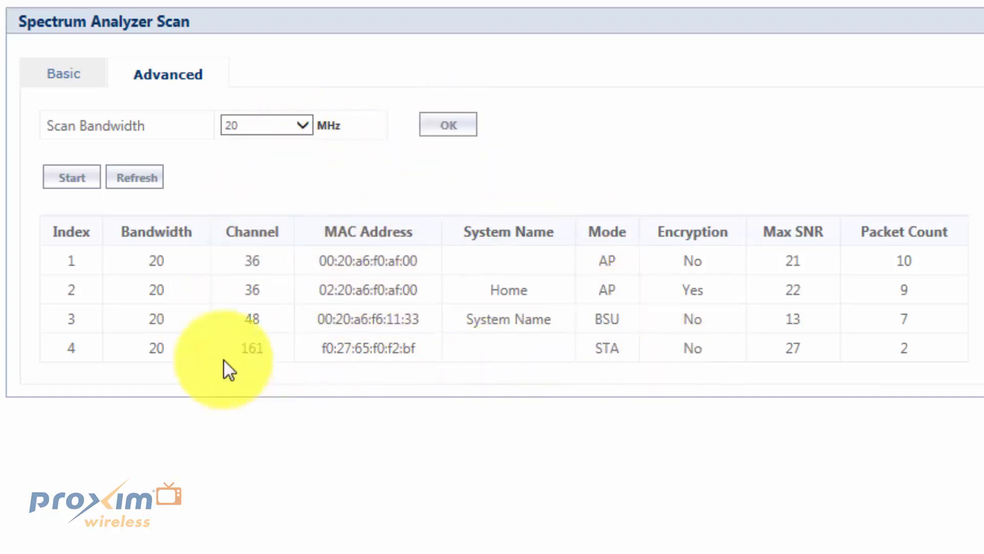
{"action": "mouse_move", "coordinate": [86, 270]}
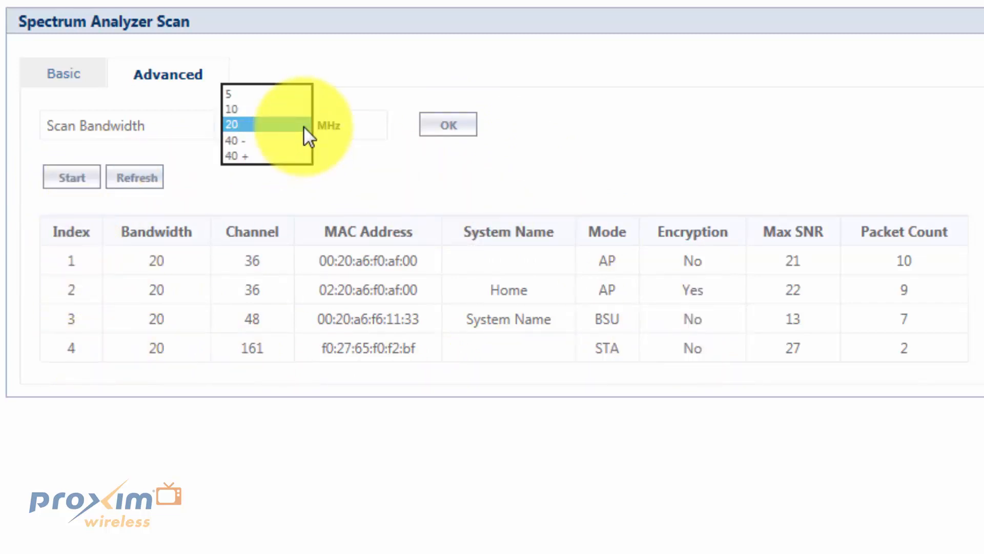
{"action": "left_click", "coordinate": [237, 125]}
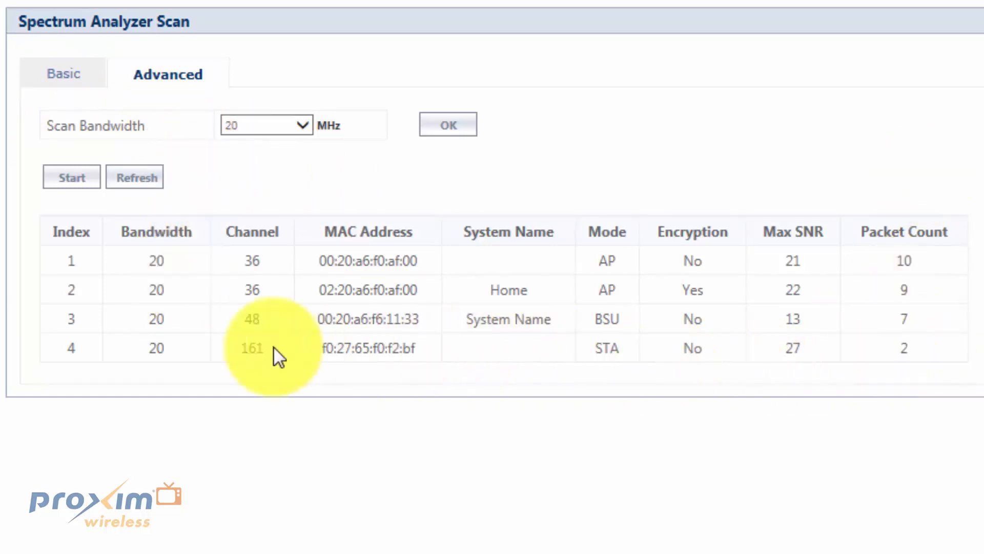
{"action": "mouse_move", "coordinate": [72, 223]}
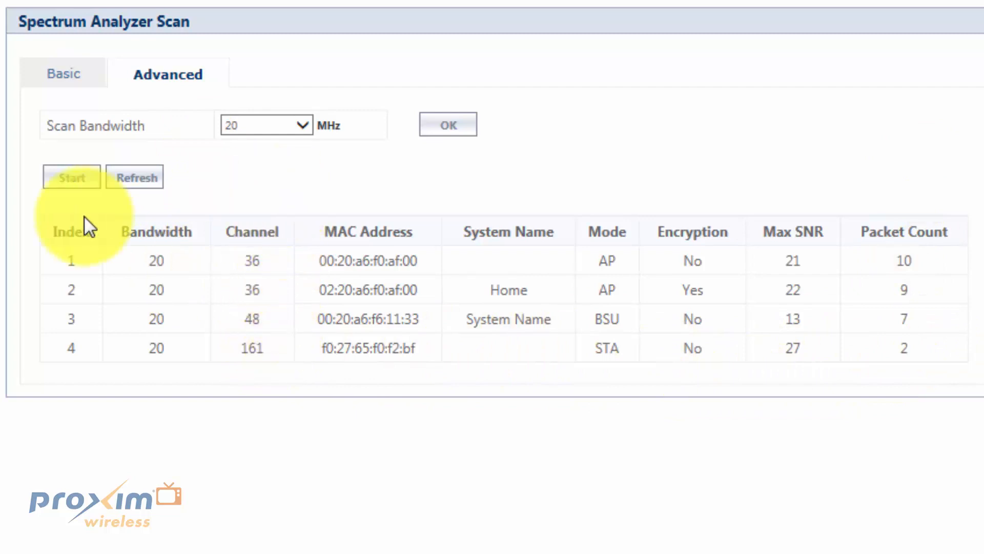
{"action": "mouse_move", "coordinate": [916, 296]}
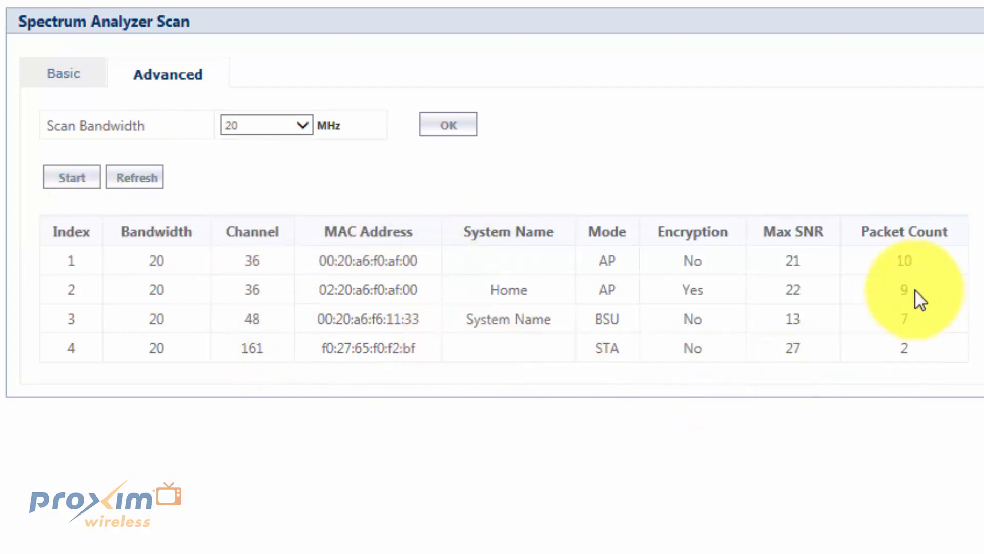
{"action": "mouse_move", "coordinate": [295, 370]}
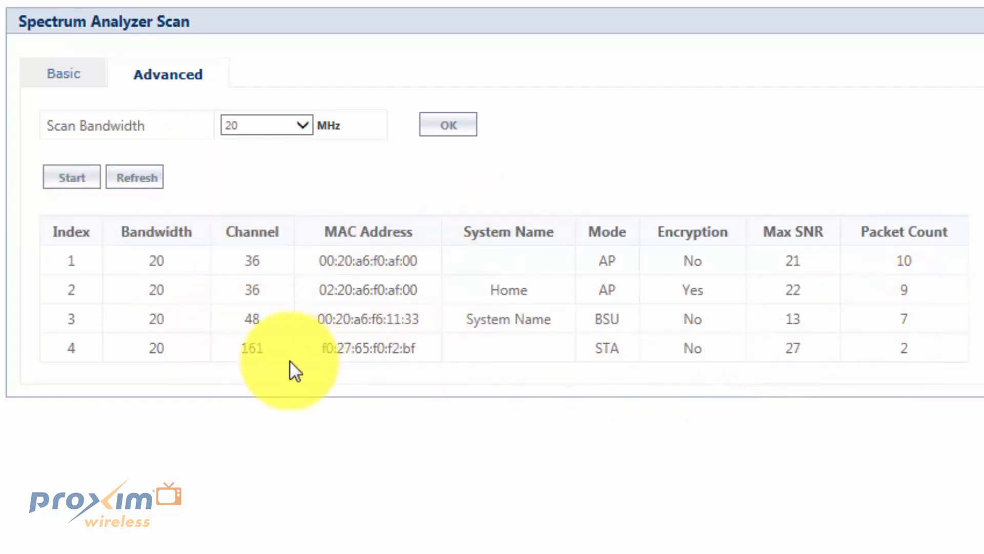
{"action": "left_click", "coordinate": [53, 59]}
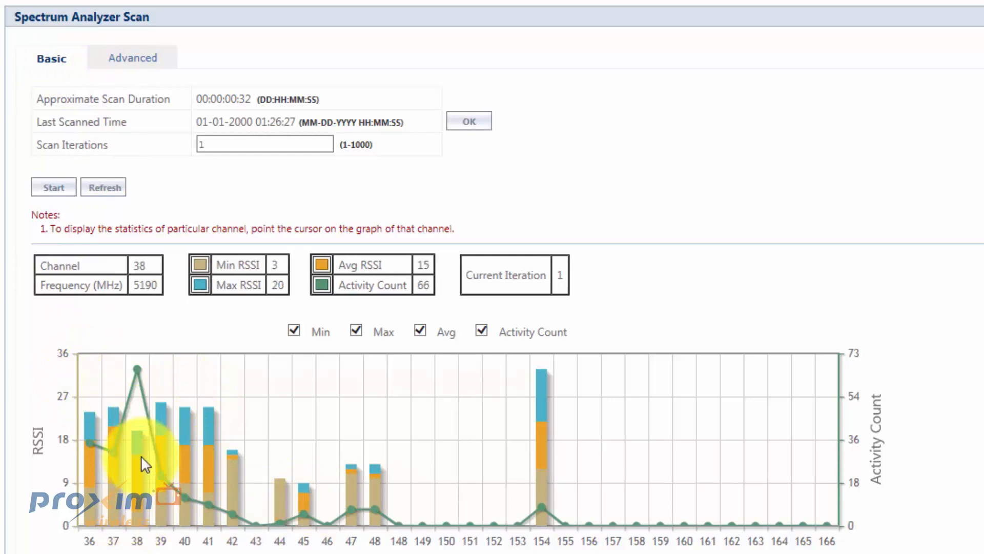
{"action": "mouse_move", "coordinate": [236, 483]}
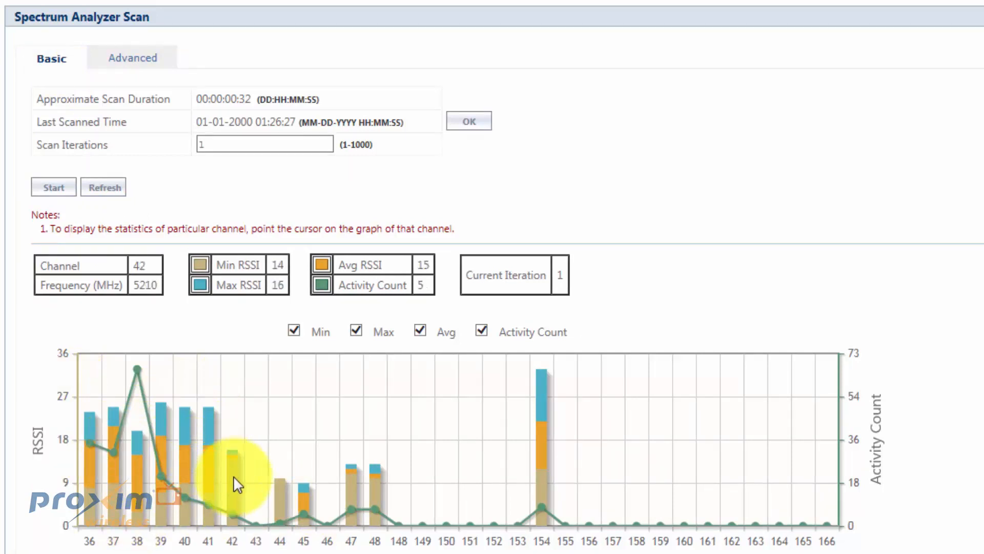
{"action": "mouse_move", "coordinate": [160, 414]}
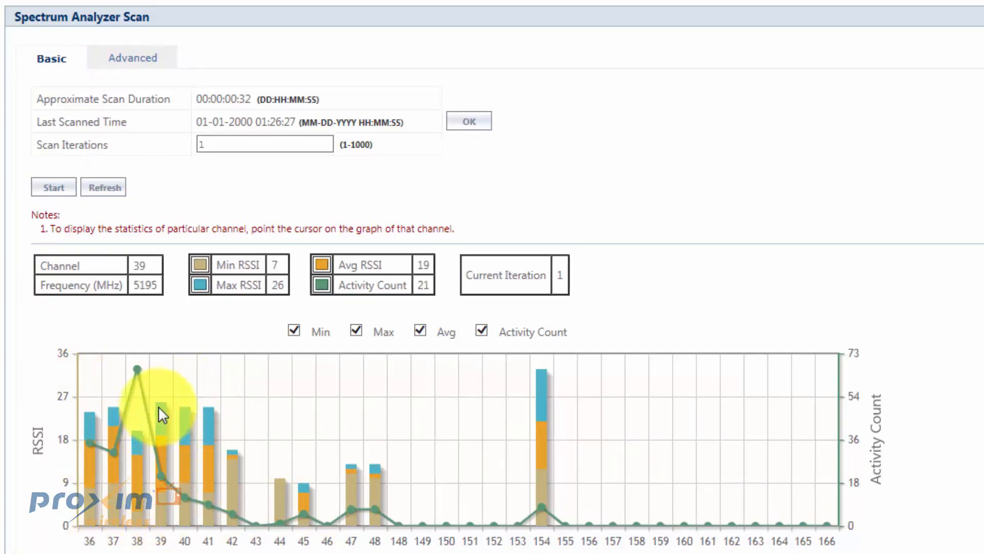
{"action": "mouse_move", "coordinate": [228, 488]}
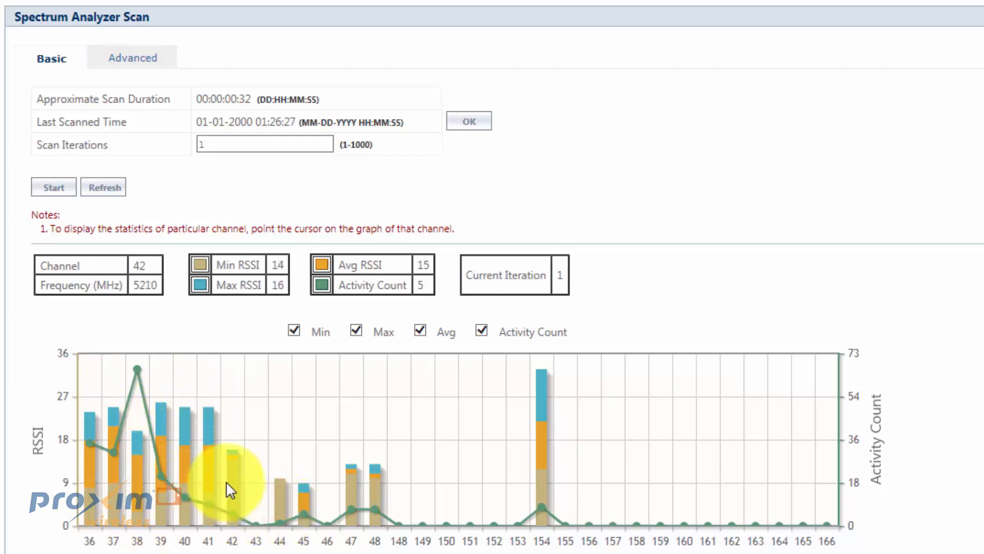
{"action": "mouse_move", "coordinate": [286, 518]}
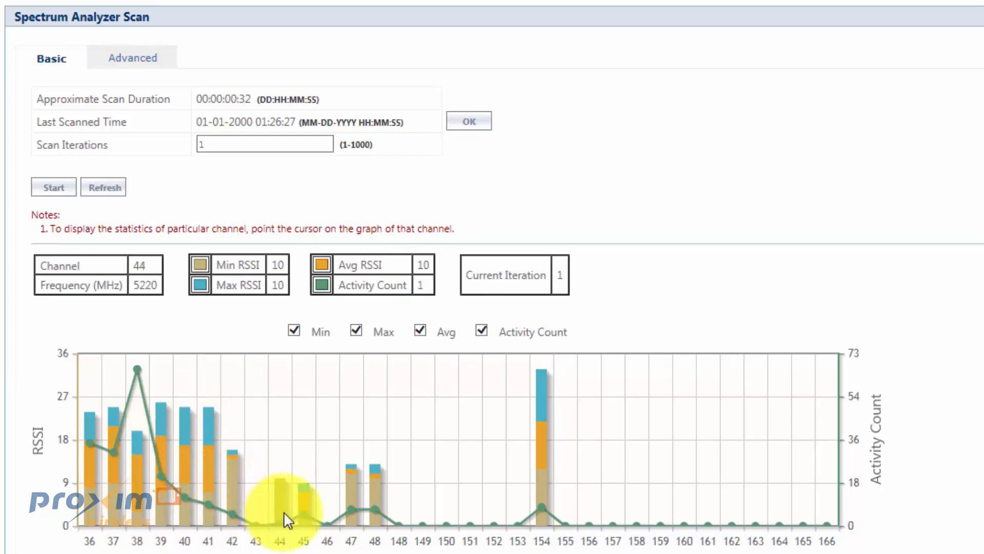
{"action": "mouse_move", "coordinate": [210, 464]}
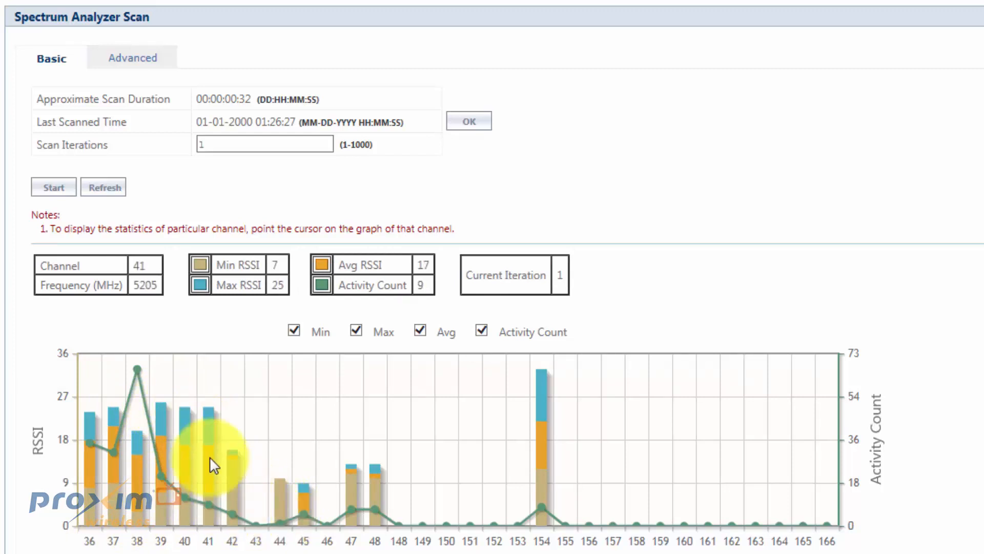
{"action": "mouse_move", "coordinate": [94, 405]}
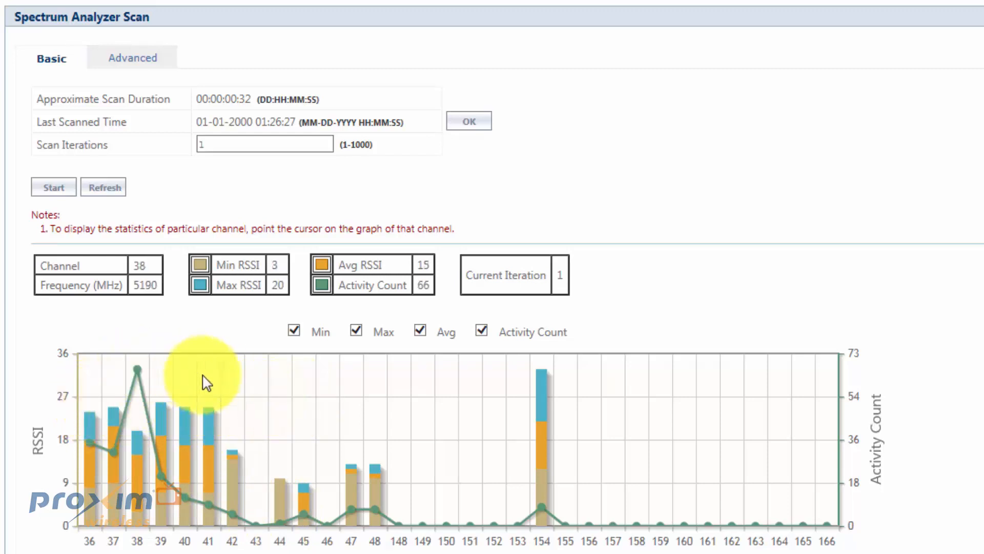
{"action": "mouse_move", "coordinate": [162, 35]}
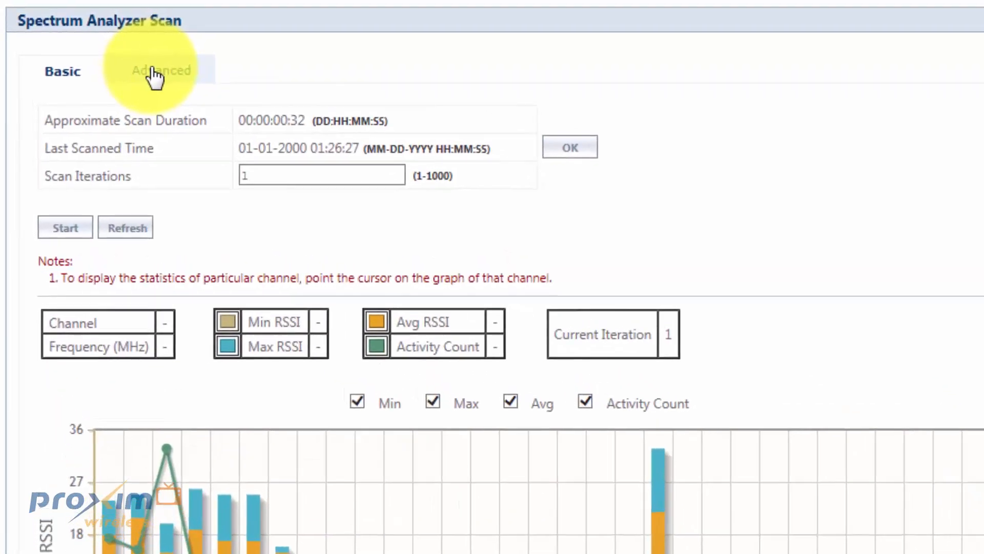
Show the Advanced table listing four access points on channels 36 and 40
{"action": "left_click", "coordinate": [161, 70]}
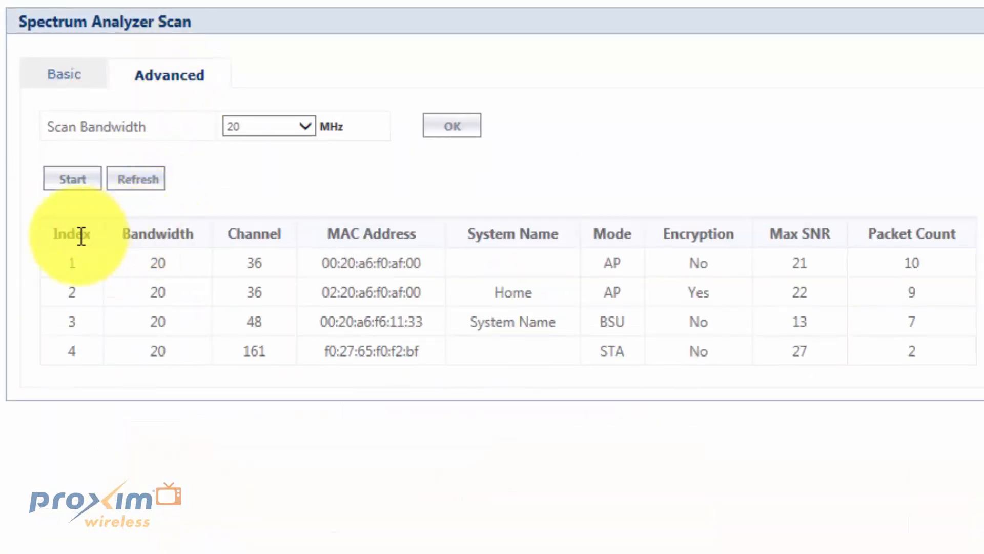
{"action": "mouse_move", "coordinate": [85, 258]}
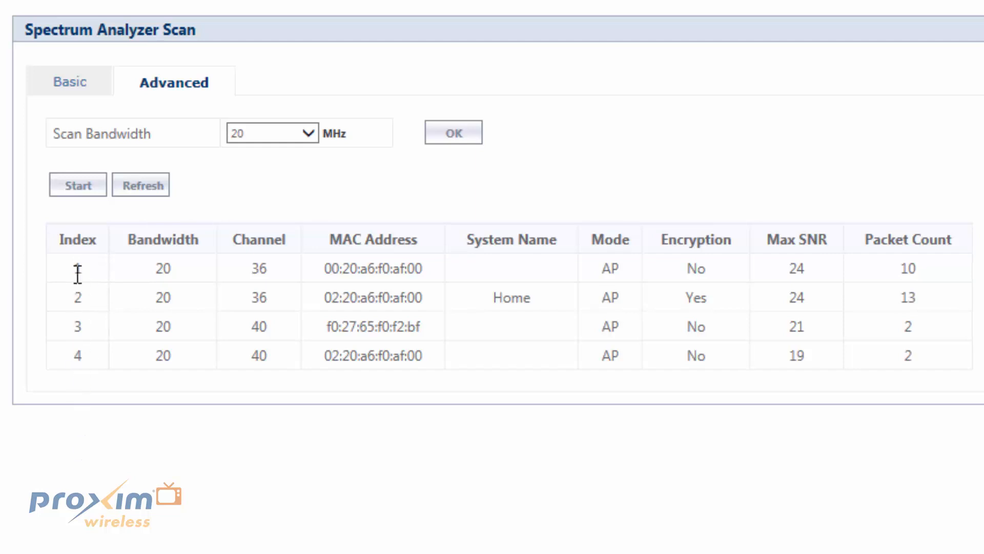
{"action": "mouse_move", "coordinate": [181, 239]}
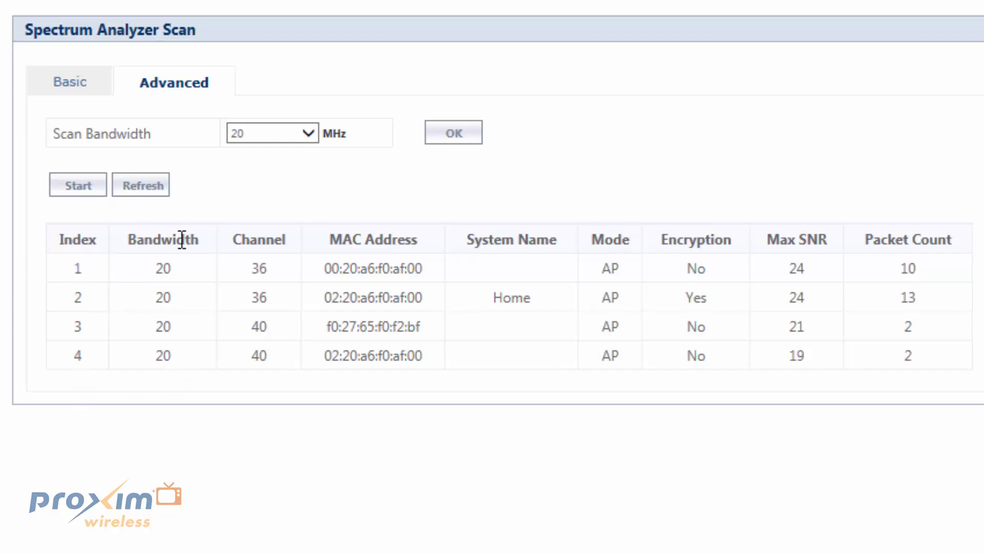
{"action": "mouse_move", "coordinate": [271, 209]}
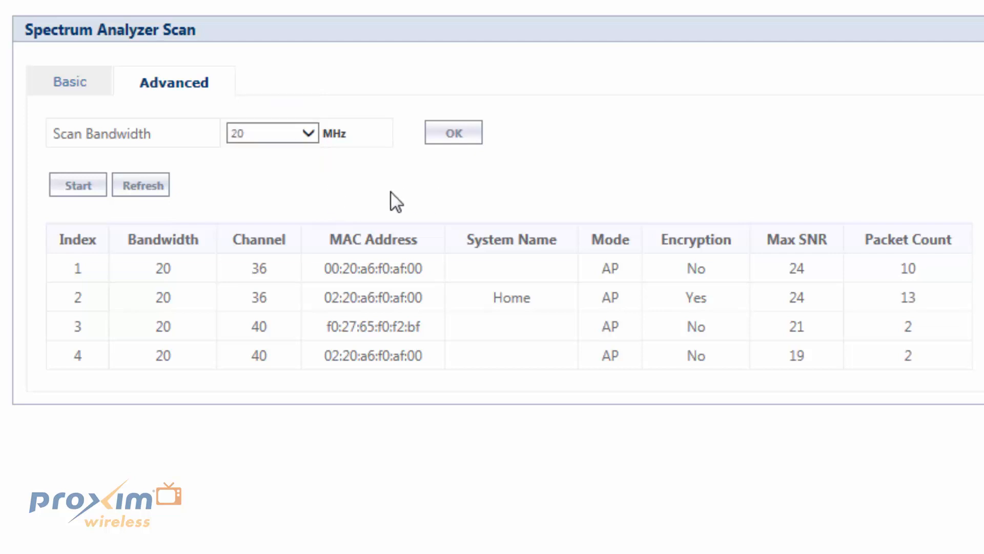
{"action": "mouse_move", "coordinate": [254, 358]}
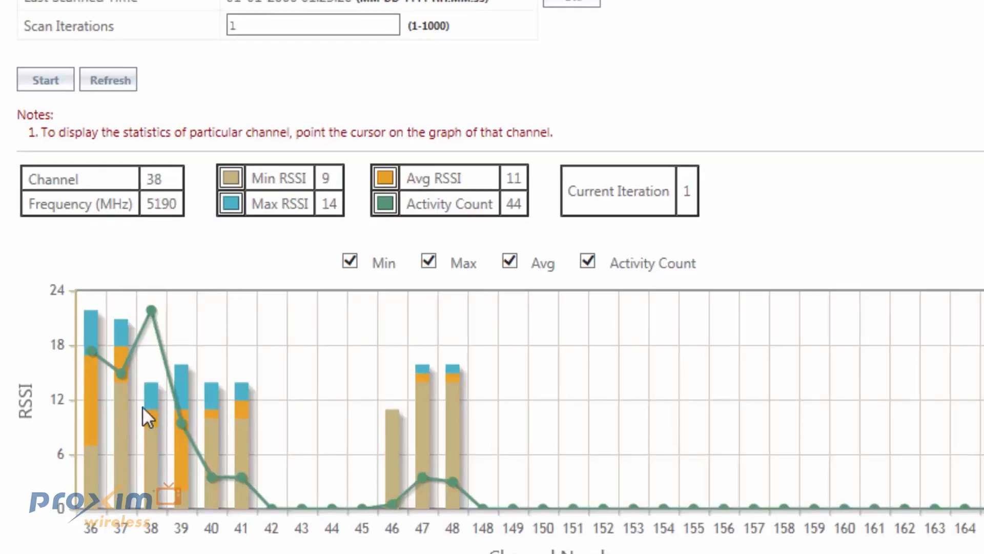
{"action": "mouse_move", "coordinate": [183, 471]}
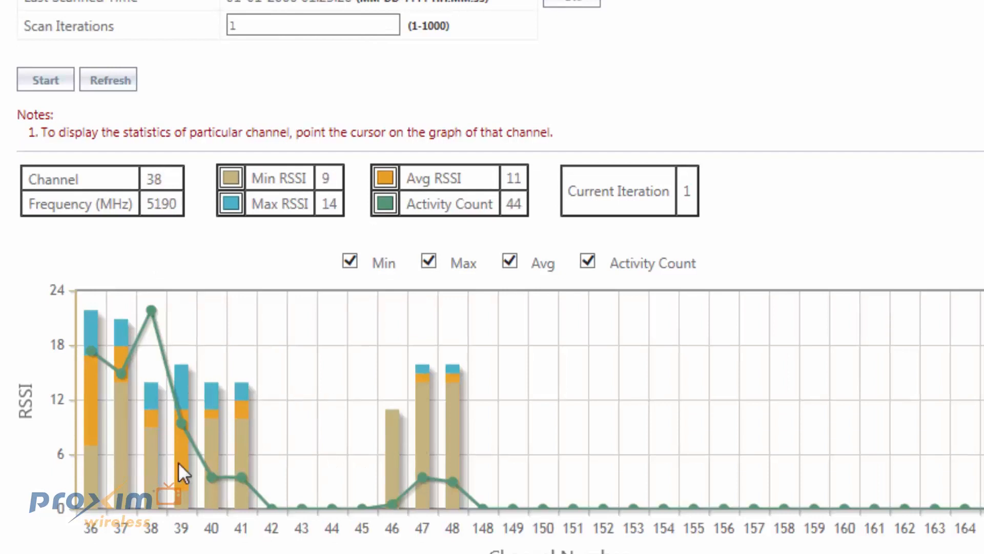
{"action": "mouse_move", "coordinate": [421, 496]}
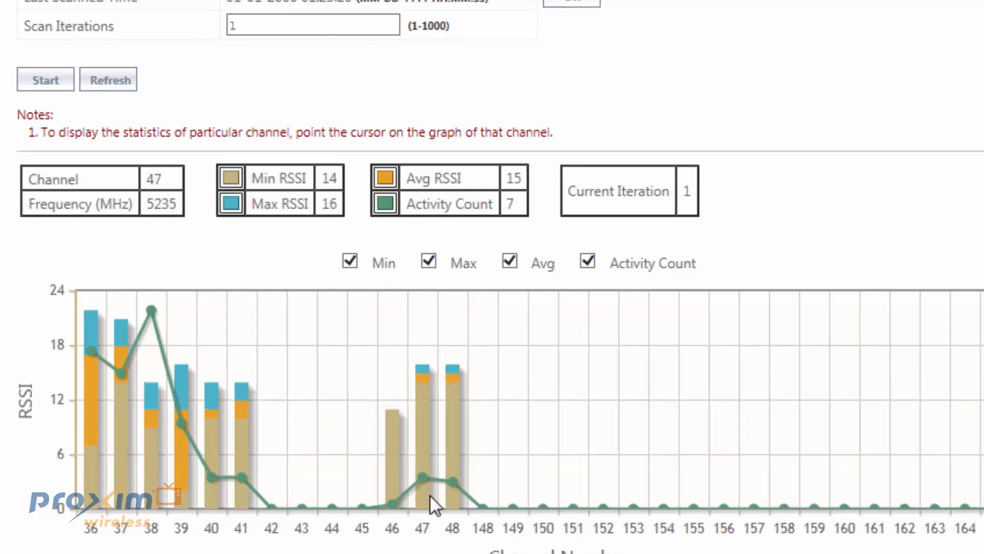
{"action": "mouse_move", "coordinate": [109, 514]}
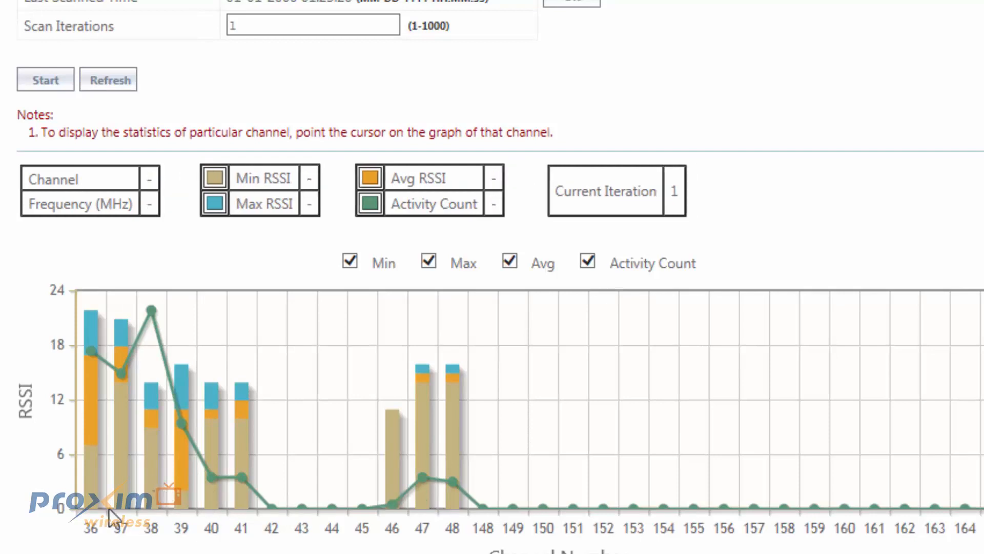
{"action": "mouse_move", "coordinate": [122, 332]}
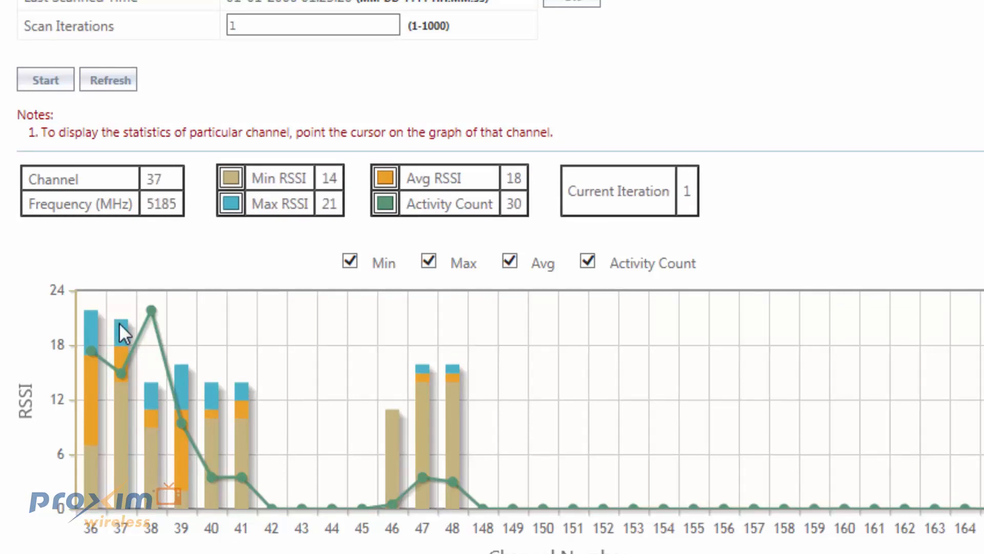
{"action": "mouse_move", "coordinate": [195, 396]}
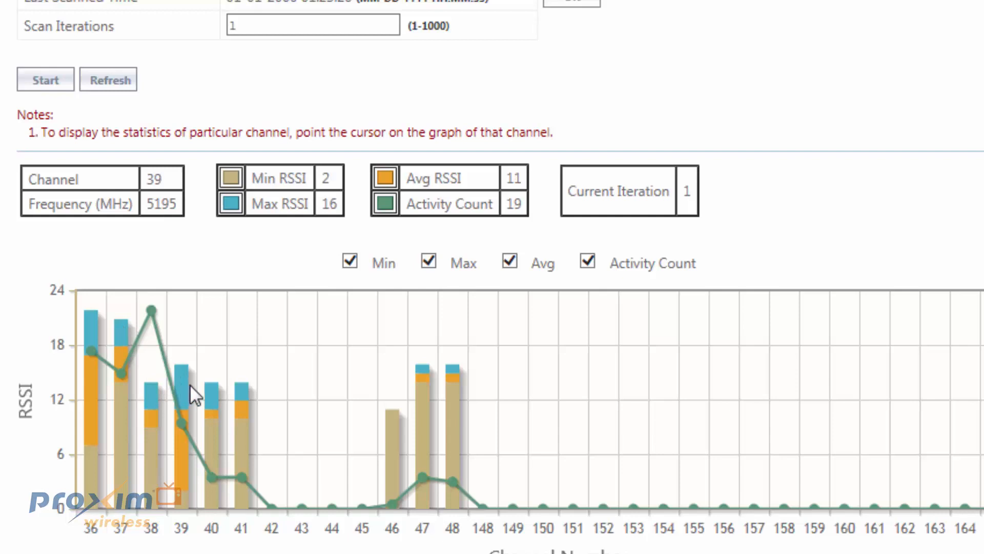
{"action": "mouse_move", "coordinate": [245, 427]}
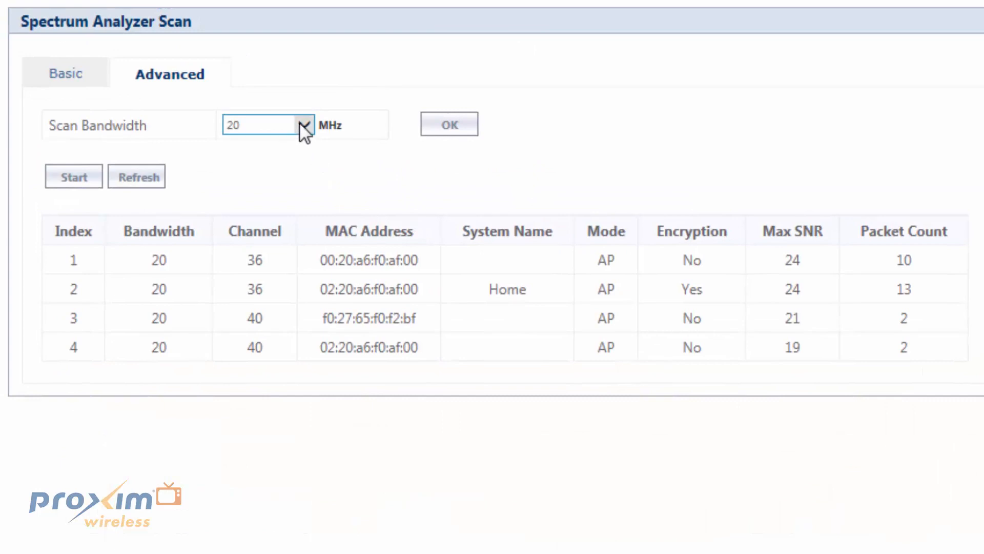
{"action": "mouse_move", "coordinate": [370, 337]}
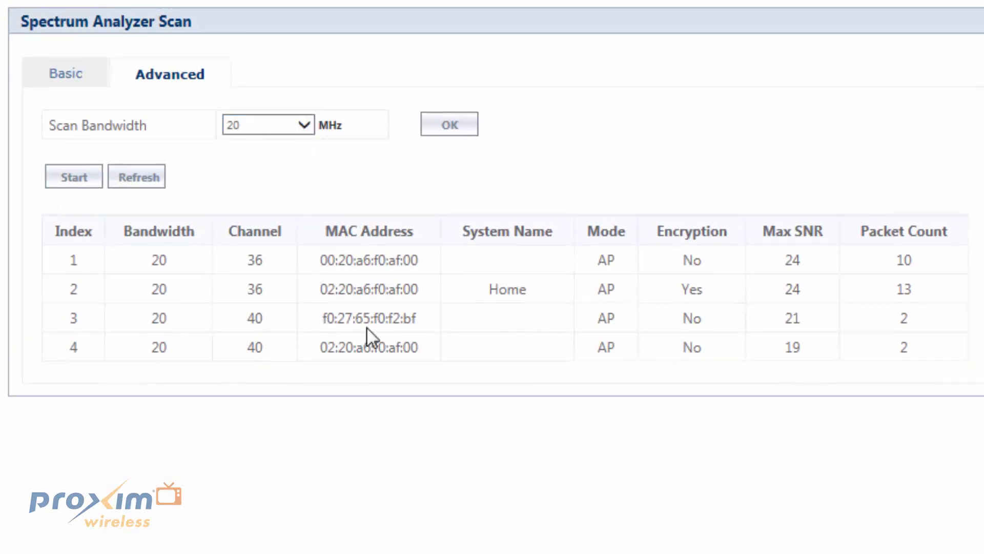
{"action": "mouse_move", "coordinate": [372, 308]}
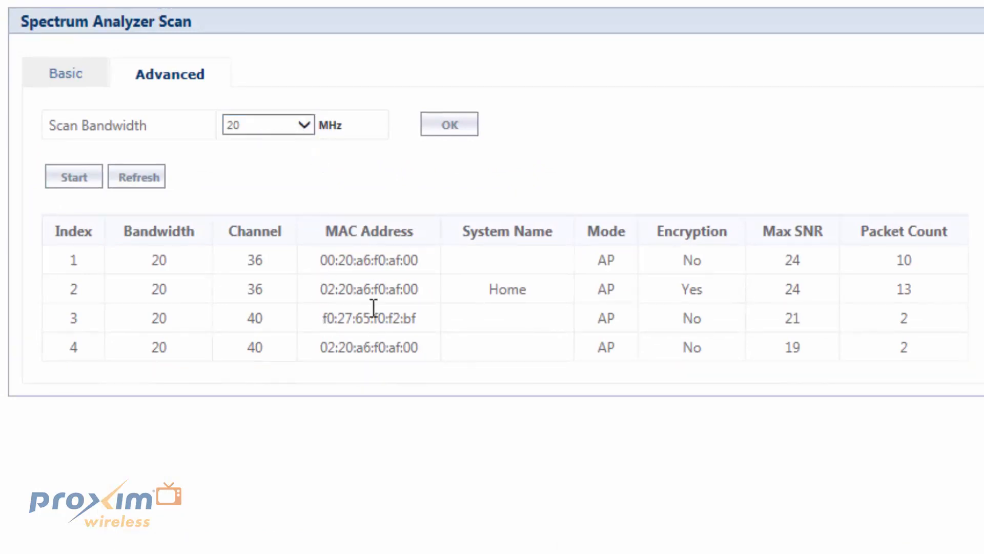
{"action": "mouse_move", "coordinate": [367, 279]}
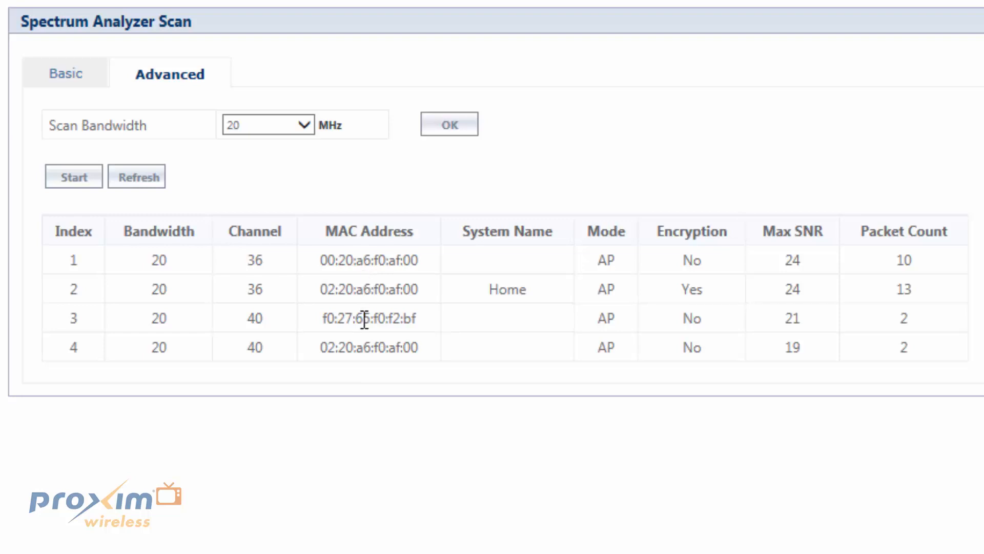
{"action": "mouse_move", "coordinate": [524, 213]}
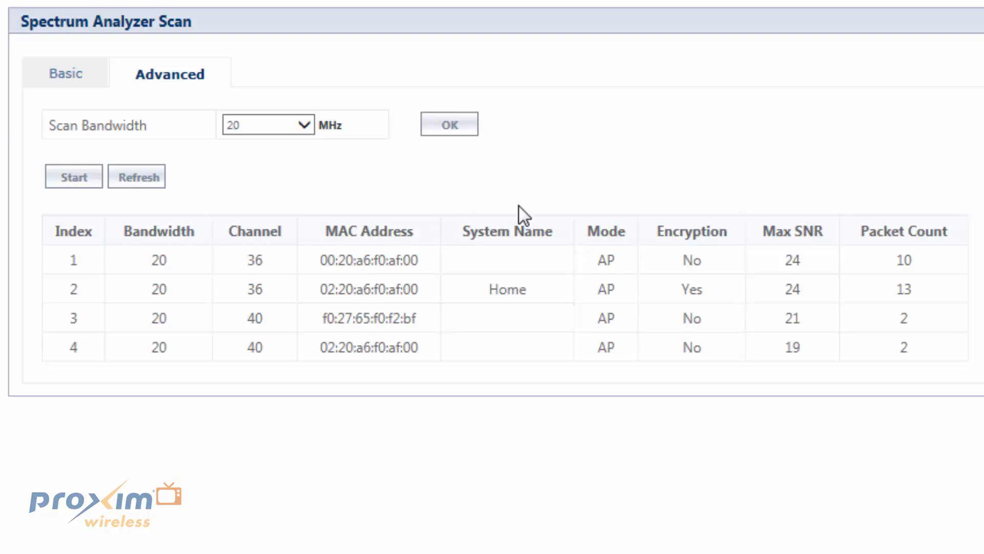
{"action": "mouse_move", "coordinate": [526, 279]}
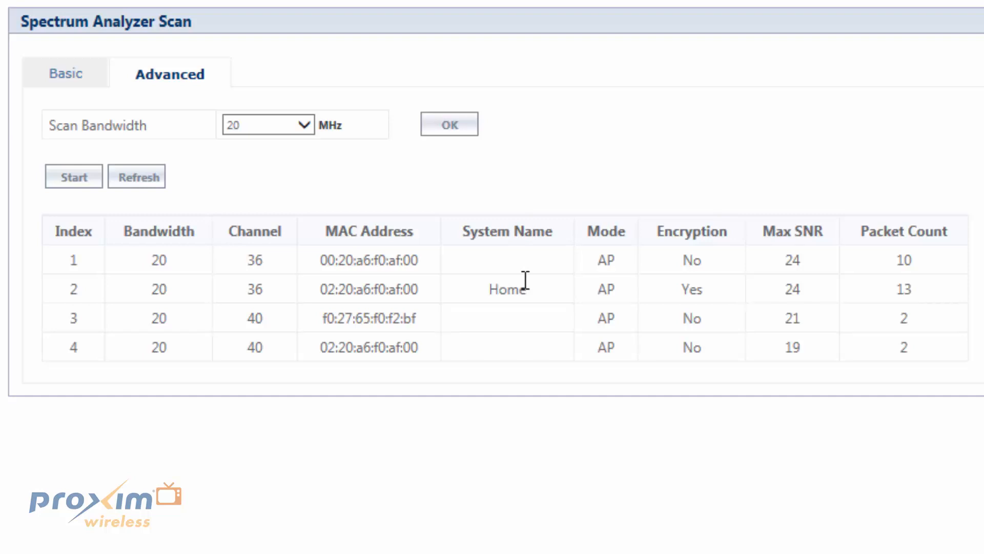
{"action": "mouse_move", "coordinate": [542, 268]}
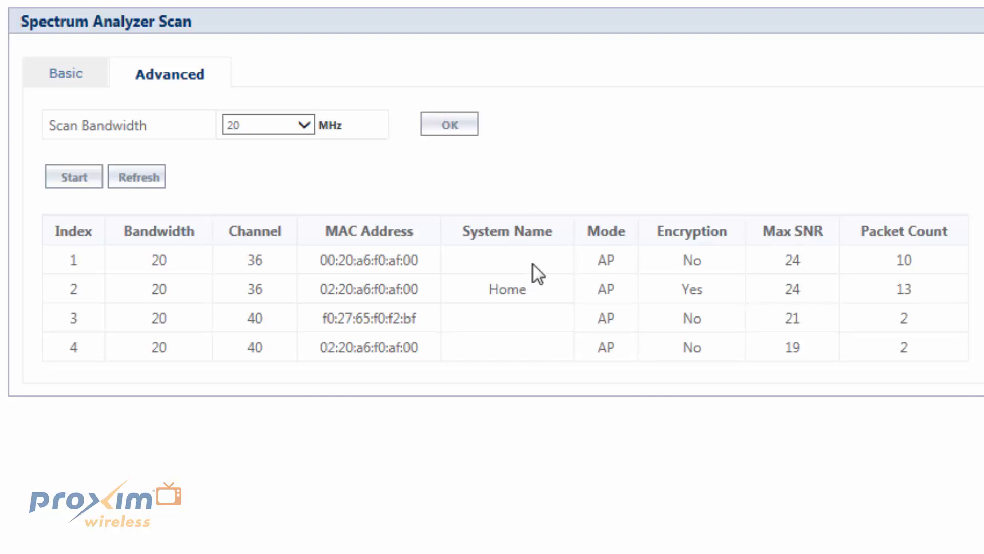
{"action": "mouse_move", "coordinate": [459, 325]}
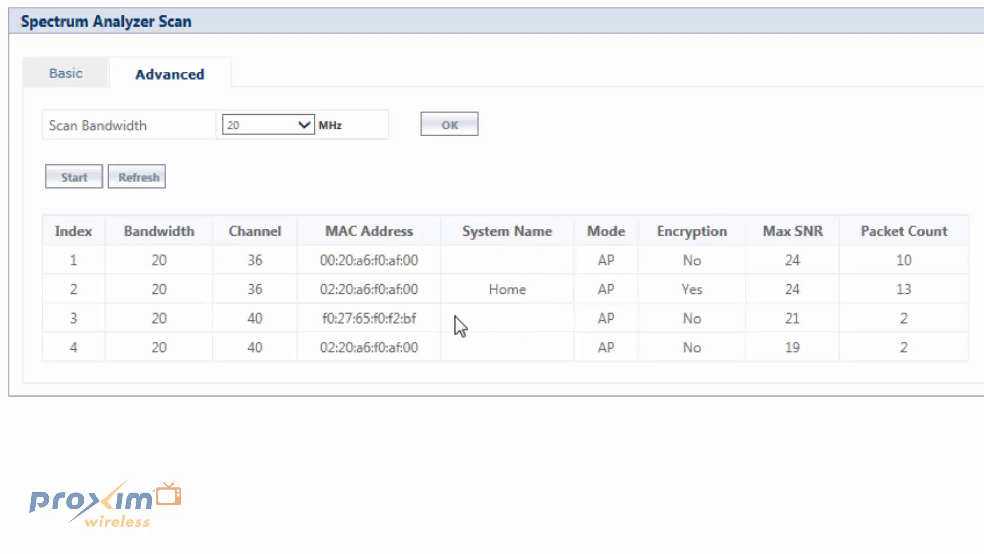
{"action": "mouse_move", "coordinate": [604, 257]}
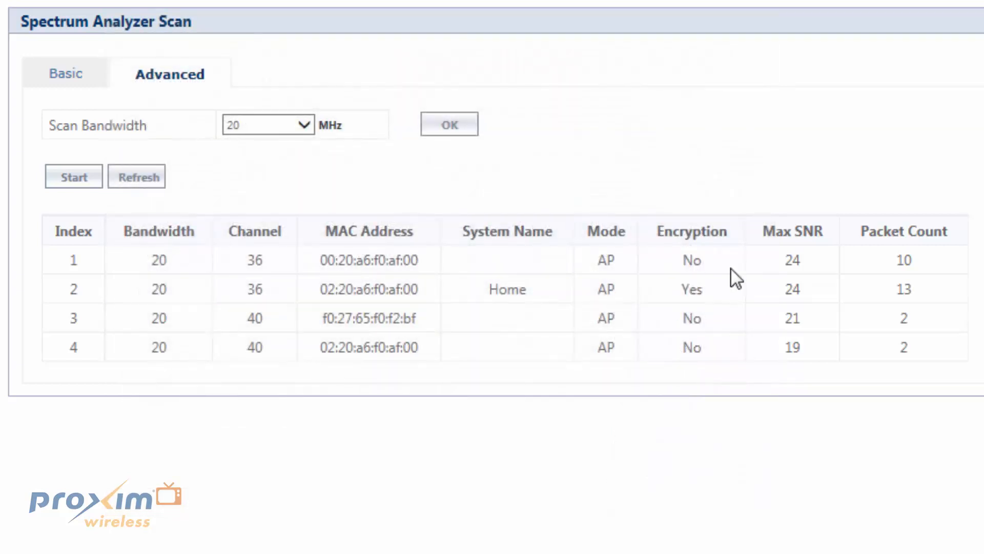
{"action": "mouse_move", "coordinate": [736, 341]}
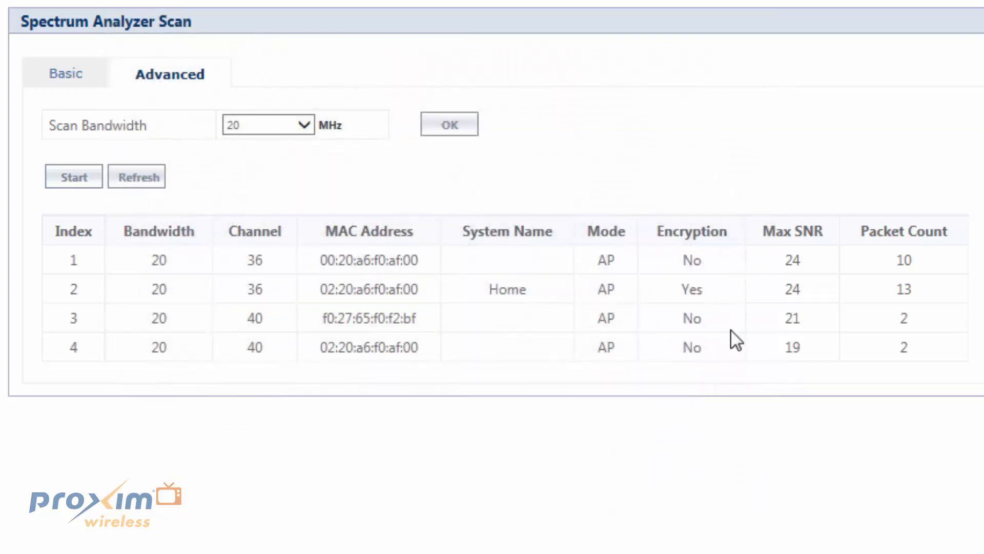
{"action": "mouse_move", "coordinate": [723, 293]}
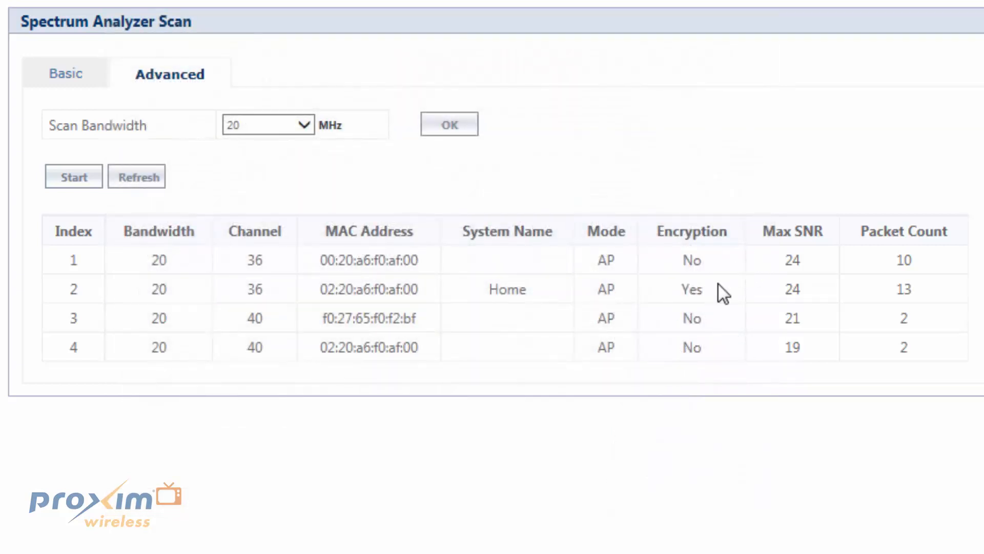
{"action": "mouse_move", "coordinate": [796, 345]}
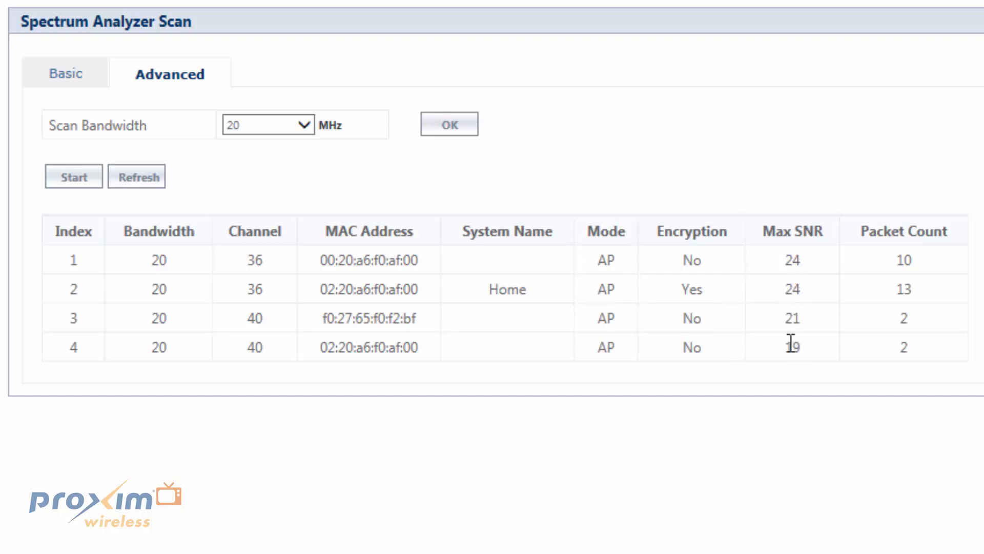
{"action": "mouse_move", "coordinate": [905, 340]}
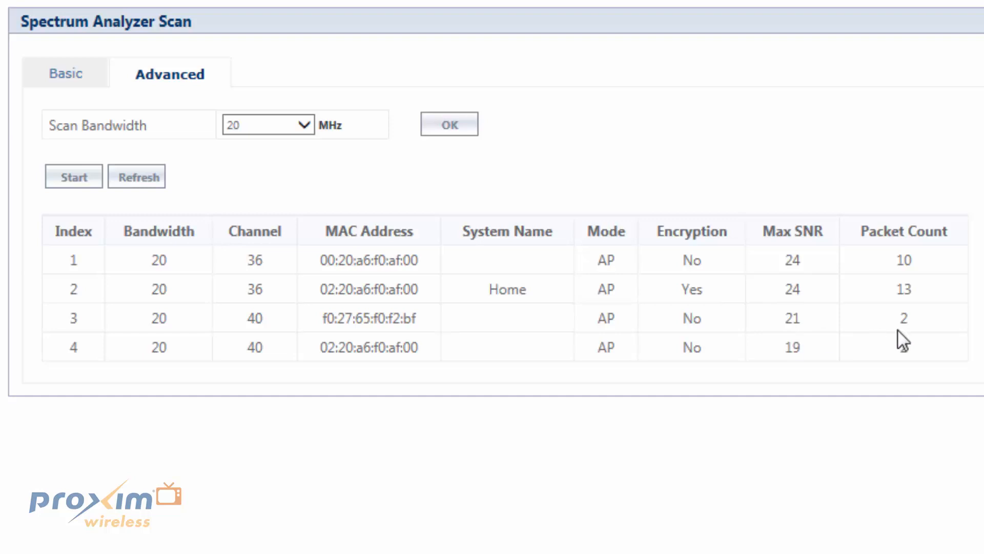
{"action": "mouse_move", "coordinate": [923, 345]}
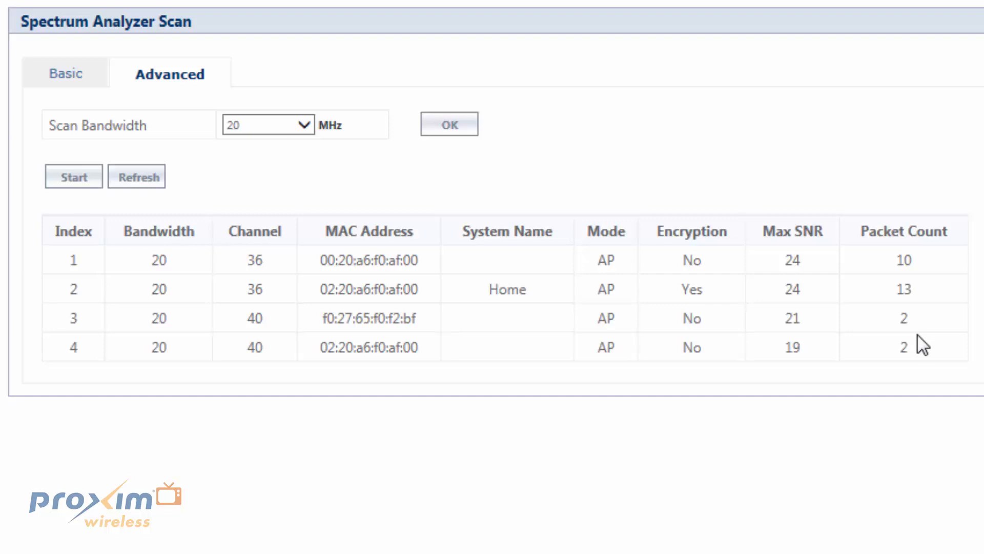
{"action": "mouse_move", "coordinate": [806, 254]}
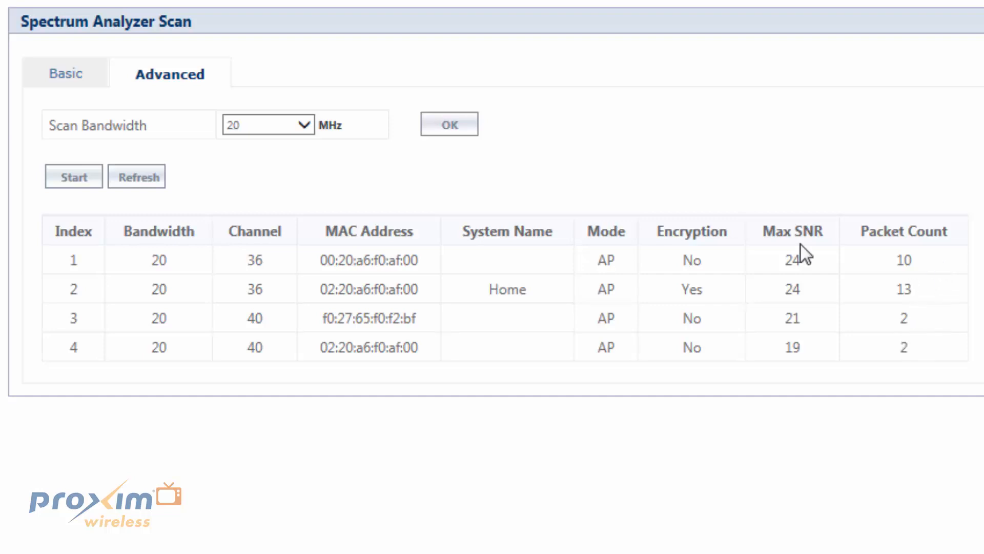
{"action": "mouse_move", "coordinate": [877, 325]}
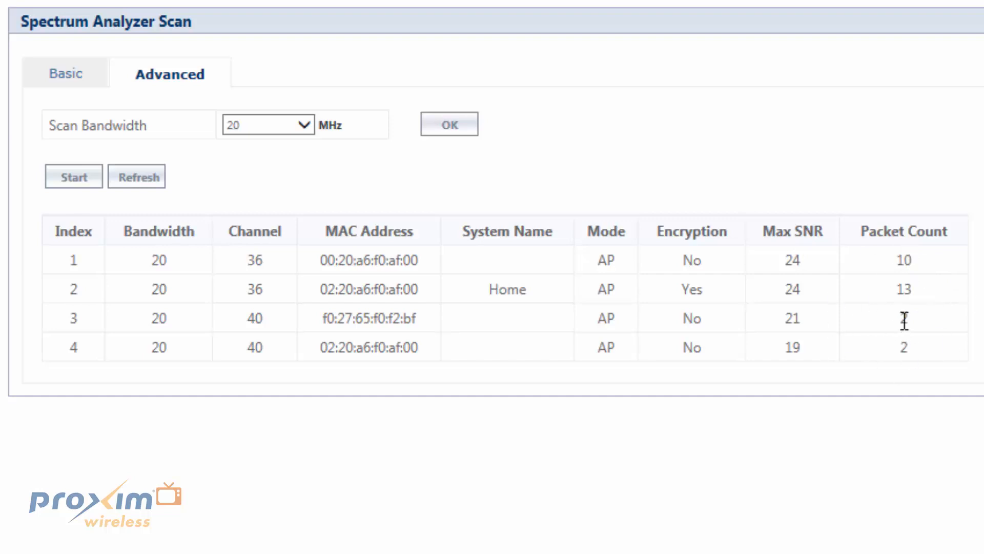
{"action": "mouse_move", "coordinate": [920, 264]}
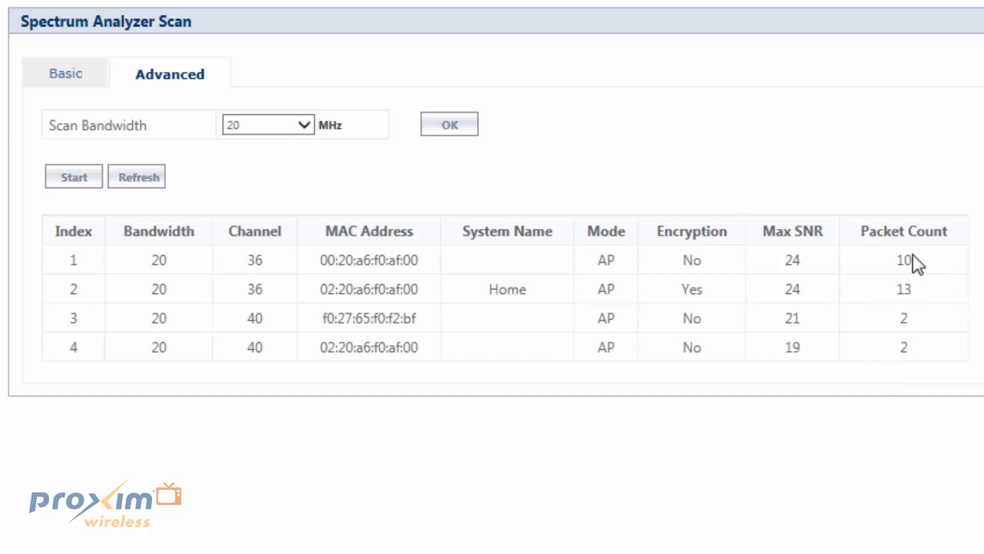
{"action": "mouse_move", "coordinate": [239, 331]}
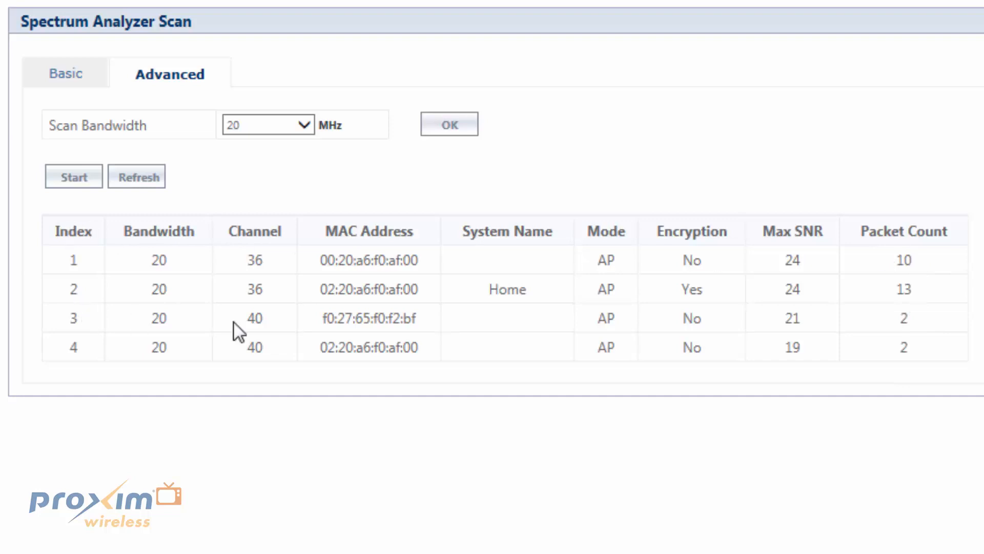
{"action": "mouse_move", "coordinate": [887, 351]}
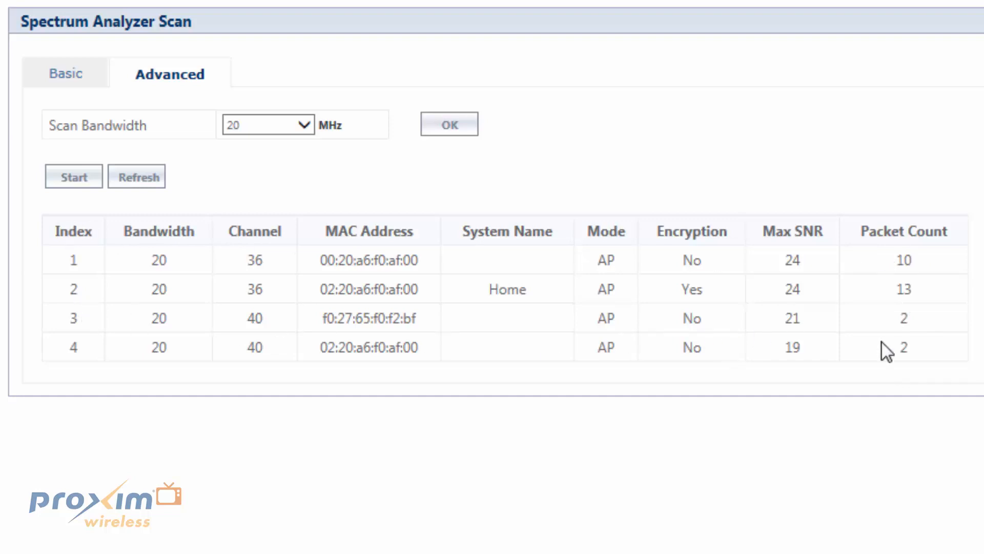
{"action": "mouse_move", "coordinate": [931, 234]}
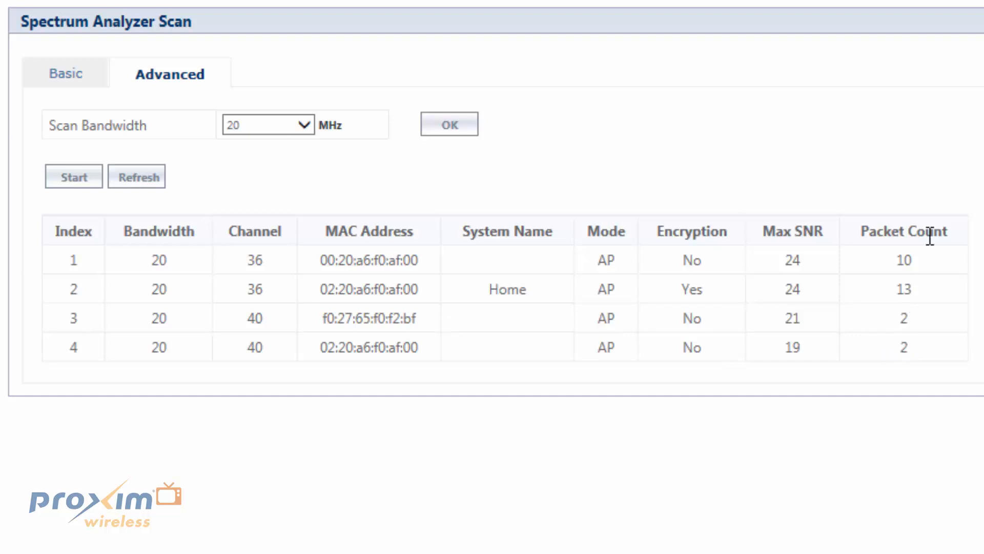